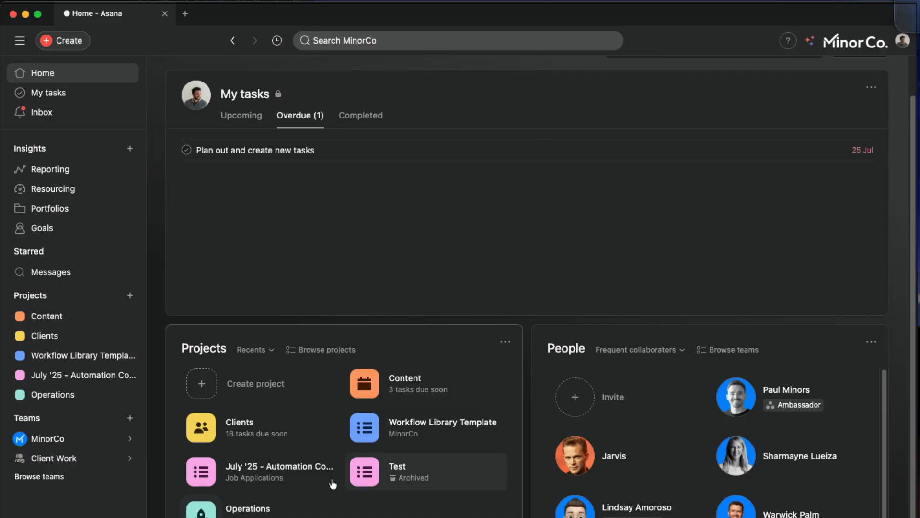
- Open MinorCo and scroll its curated internal projects, client work and SOP resources
click(48, 92)
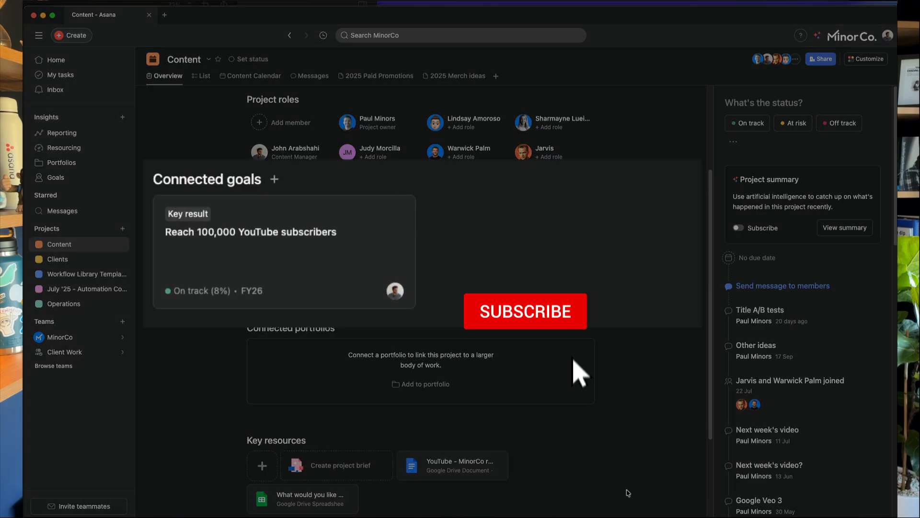
click(64, 147)
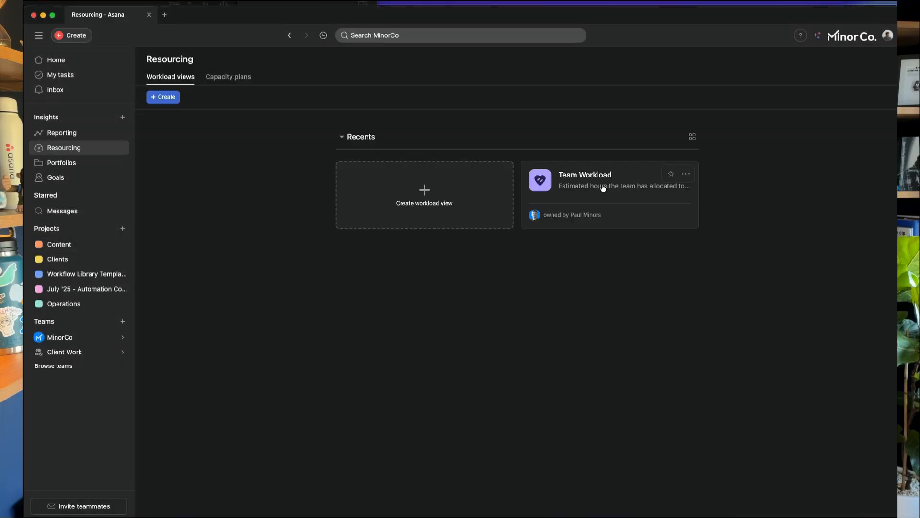
click(584, 175)
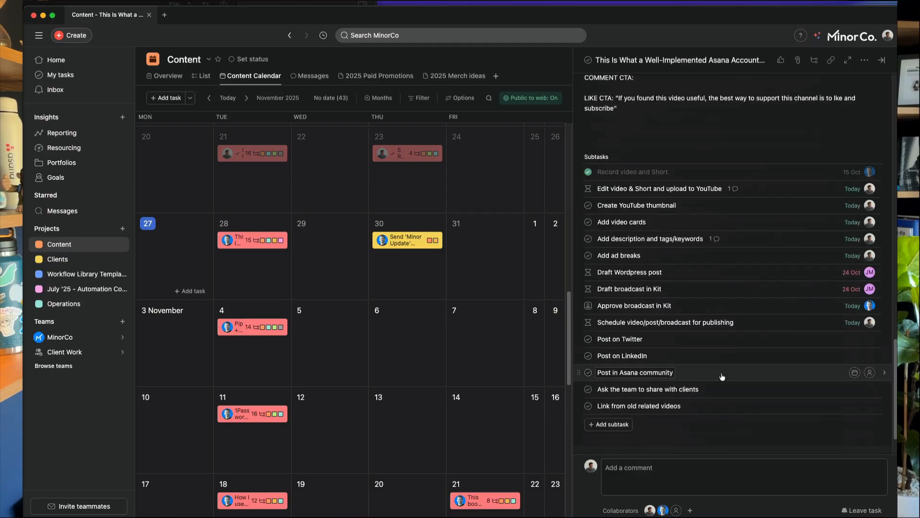
click(55, 59)
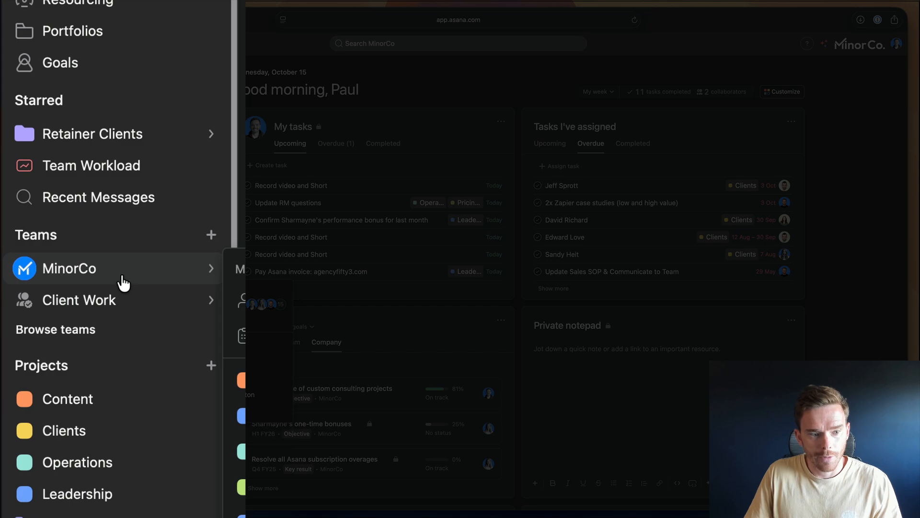
click(68, 268)
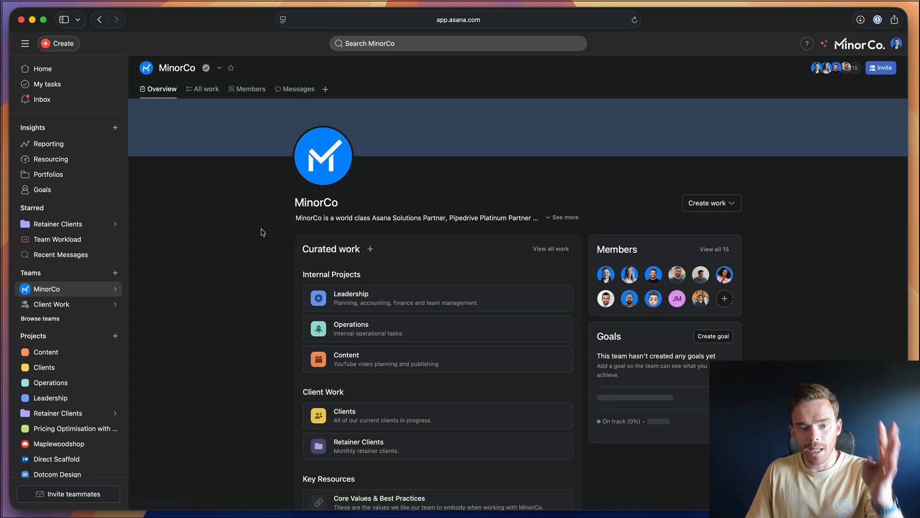
mouse_move(271, 230)
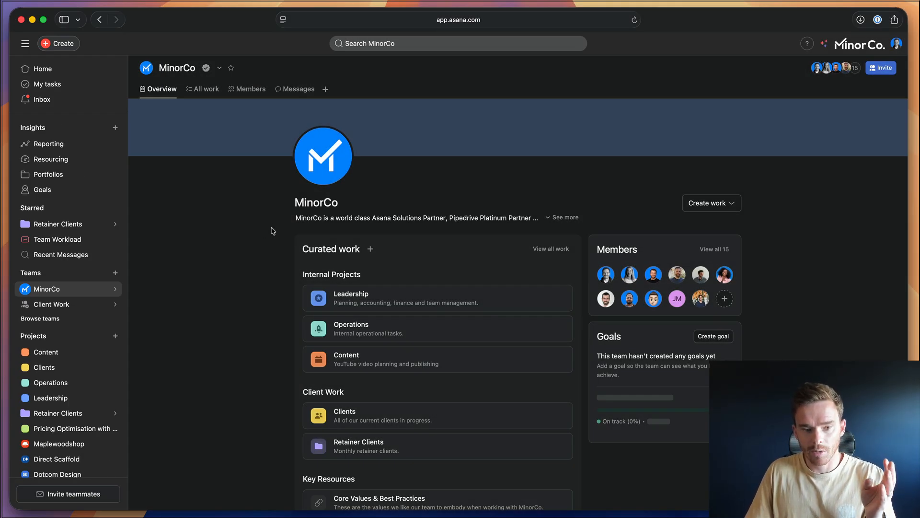
mouse_move(674, 260)
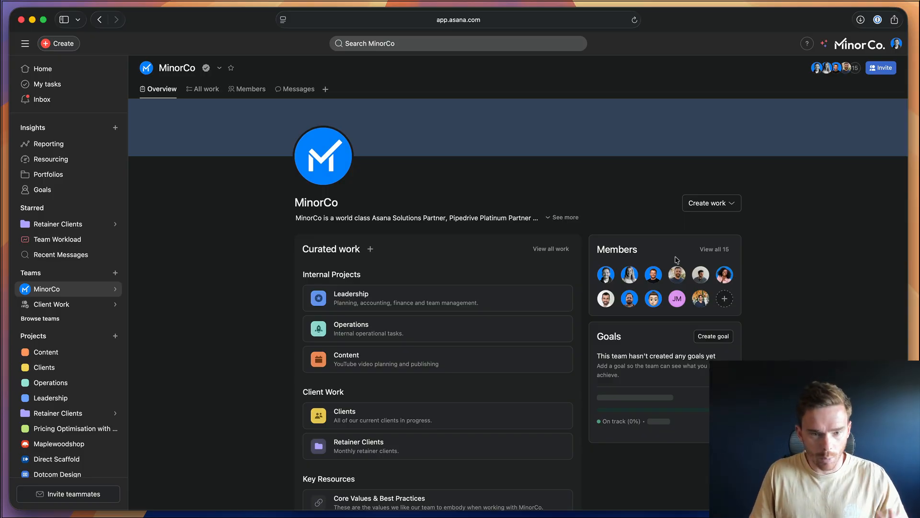
mouse_move(407, 204)
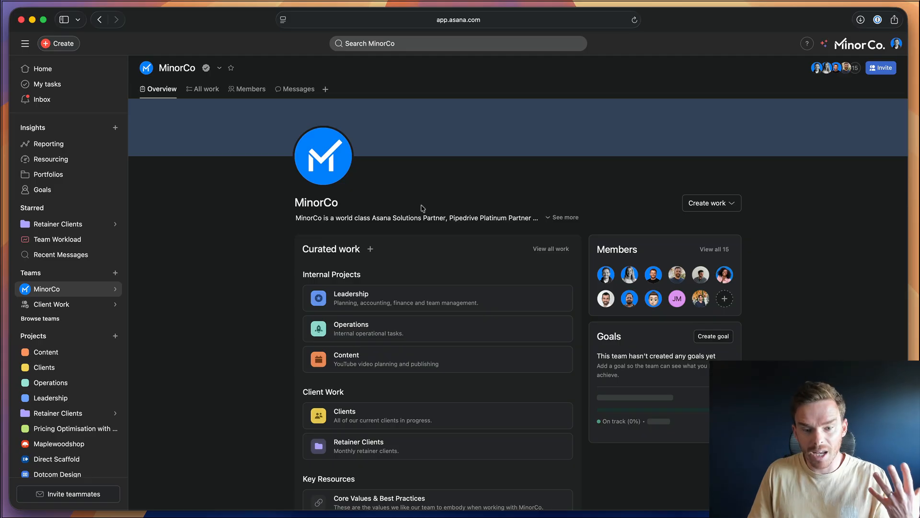
scroll(down, 3)
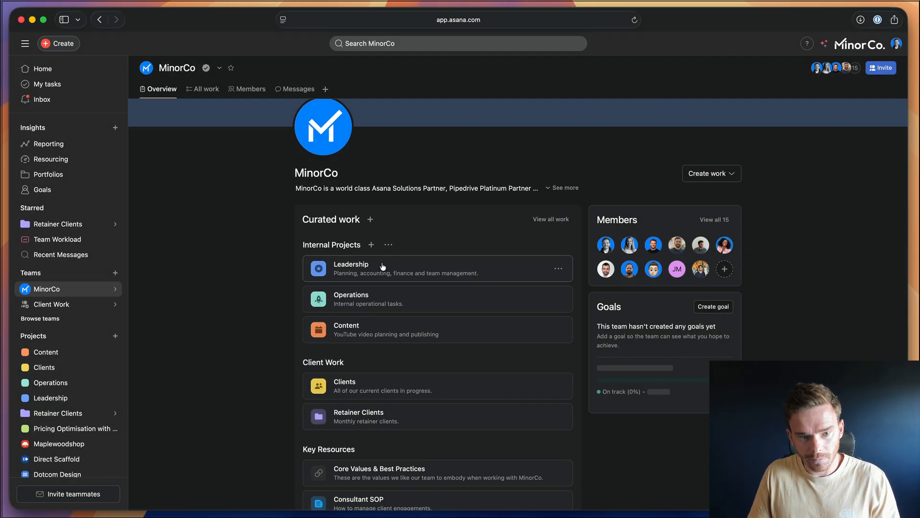
scroll(down, 3)
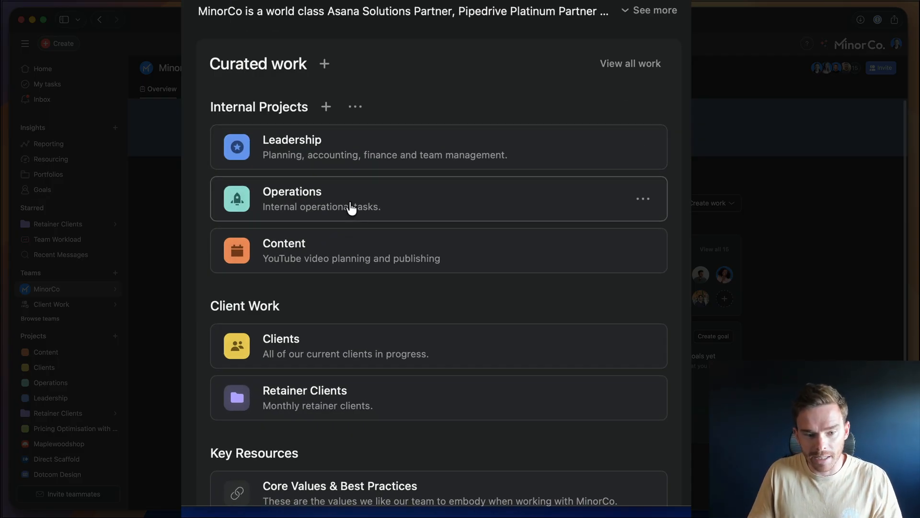
mouse_move(310, 160)
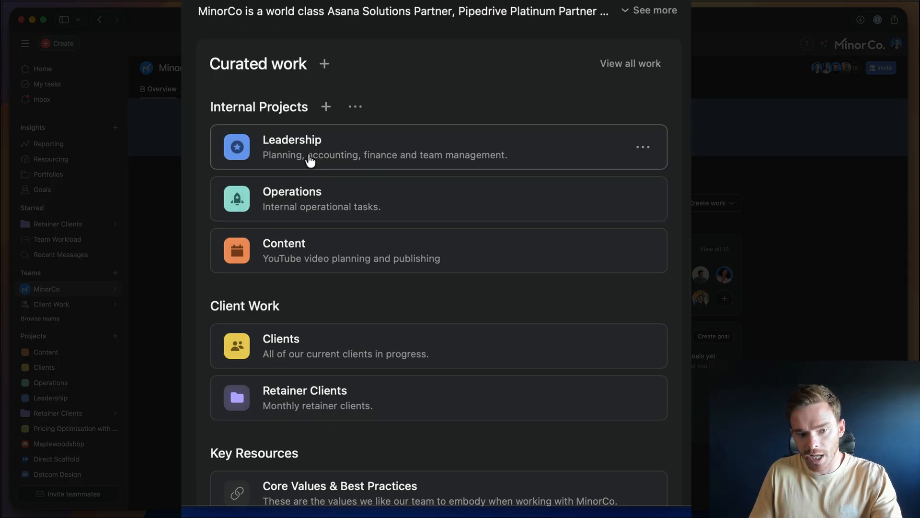
mouse_move(431, 148)
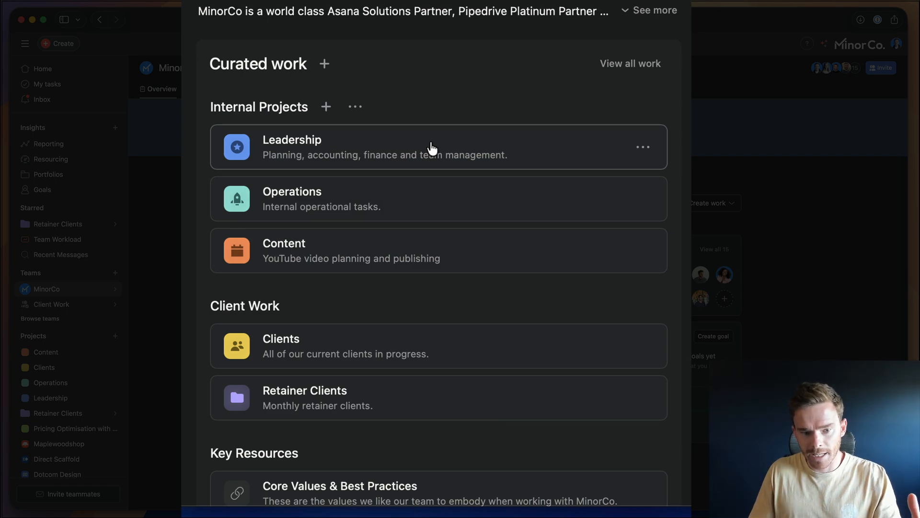
mouse_move(398, 190)
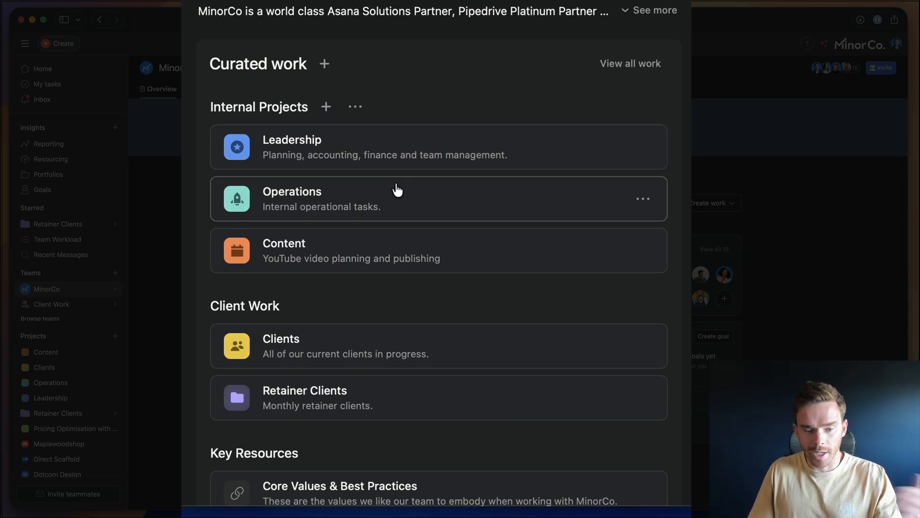
mouse_move(387, 259)
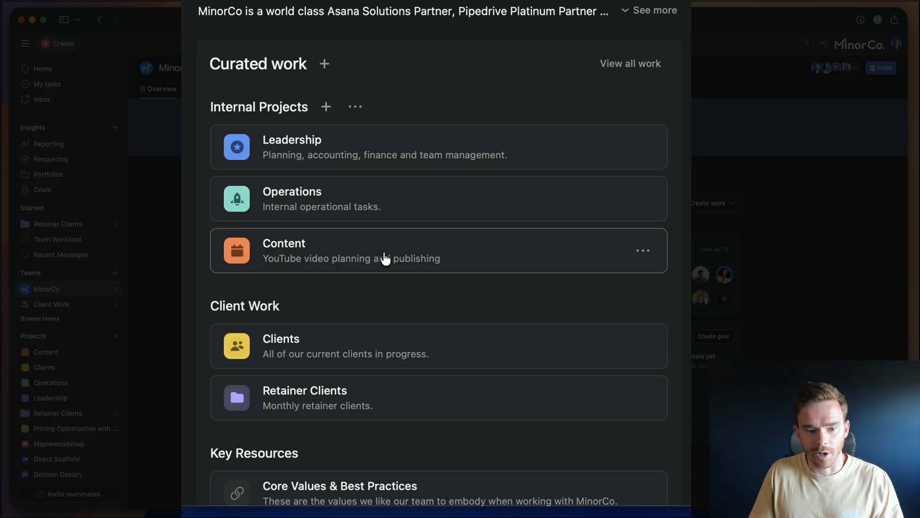
scroll(down, 3)
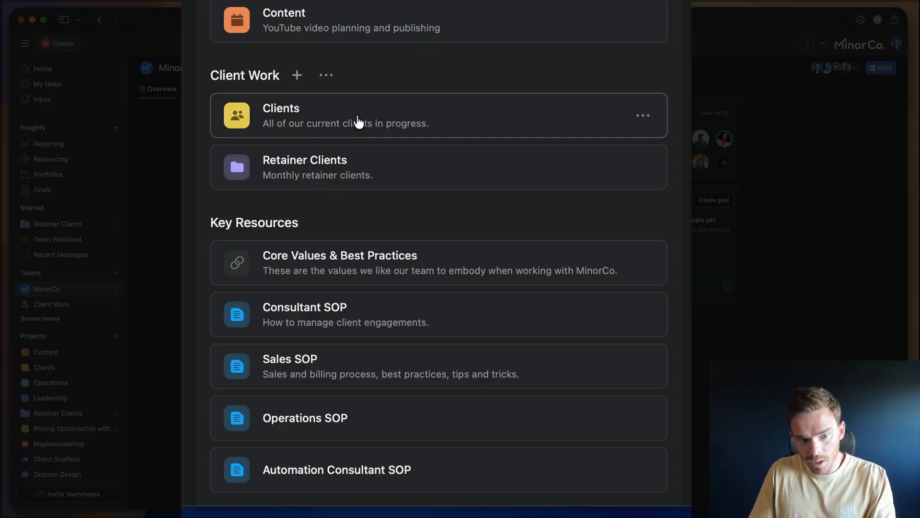
mouse_move(346, 175)
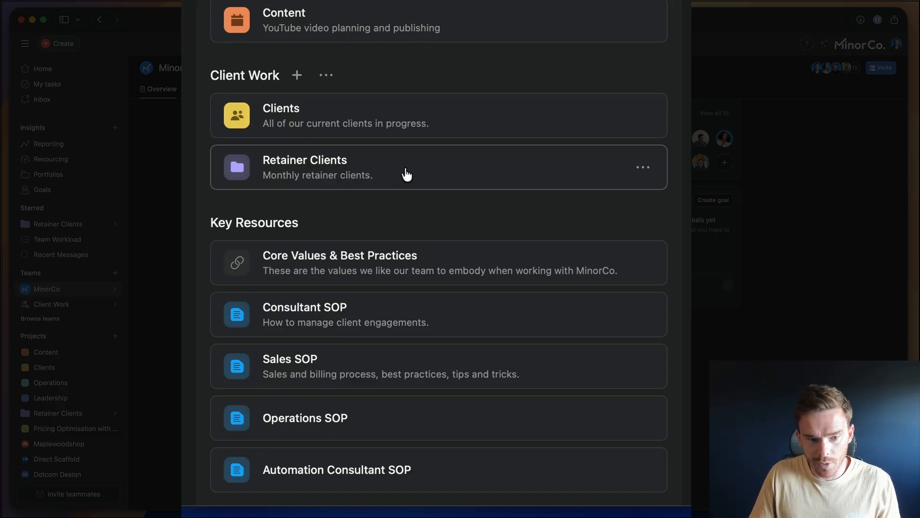
scroll(down, 3)
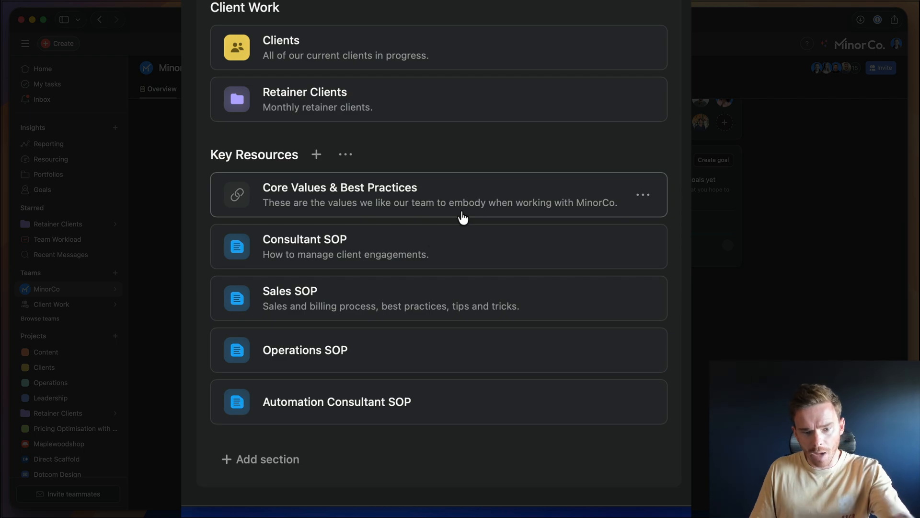
mouse_move(389, 272)
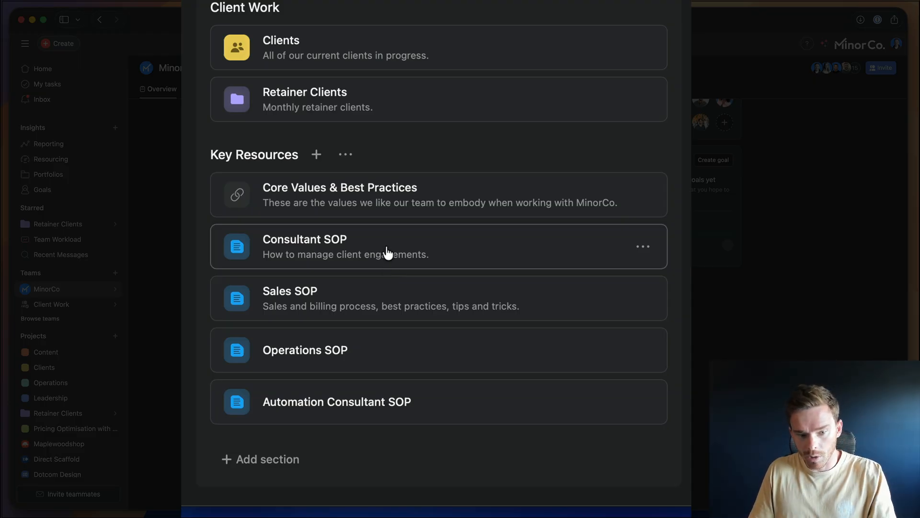
mouse_move(468, 416)
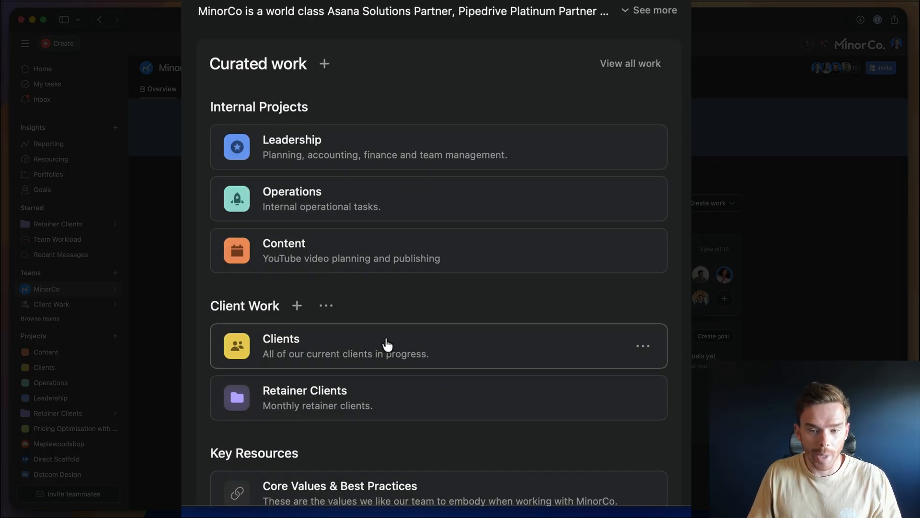
scroll(down, 3)
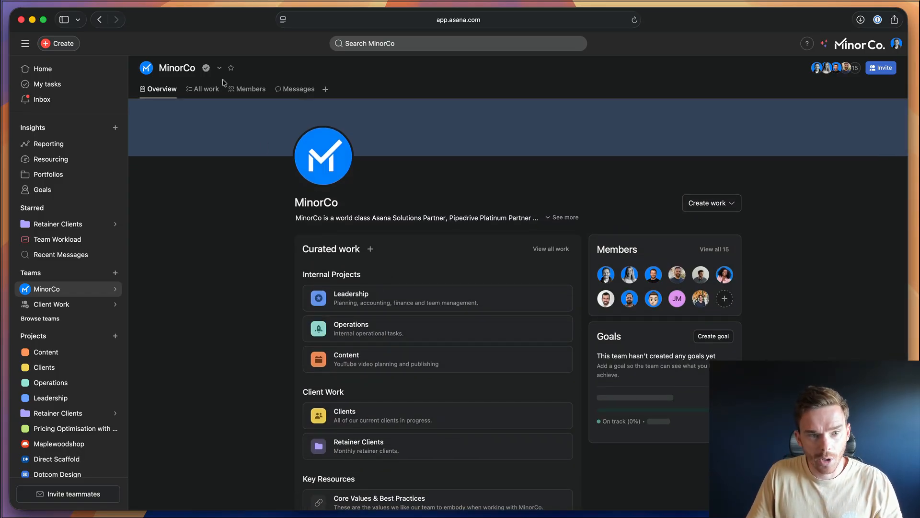
- Browse MinorCo's All work project list and Members roster, then its Messages board
click(202, 88)
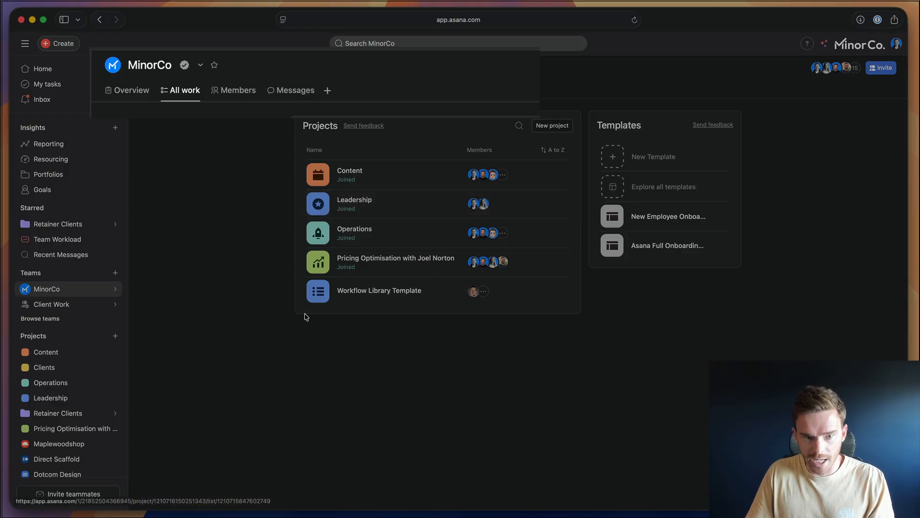
click(131, 89)
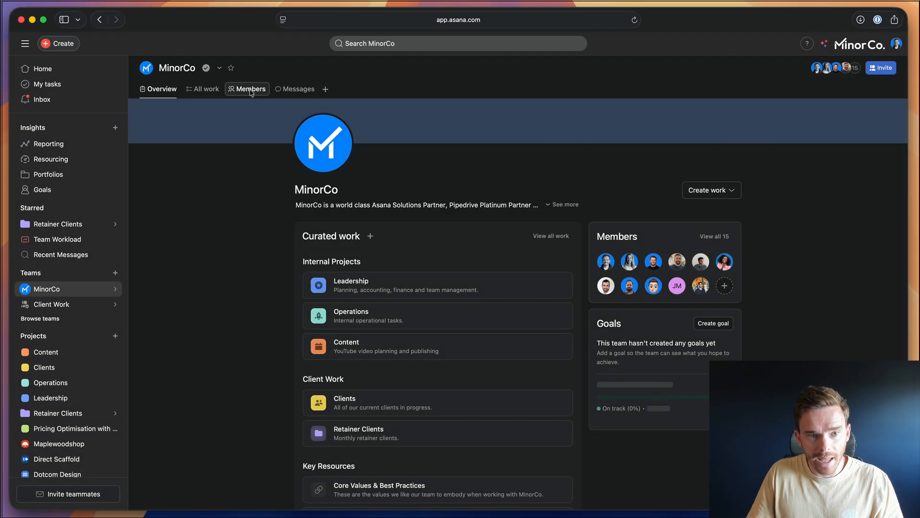
click(250, 88)
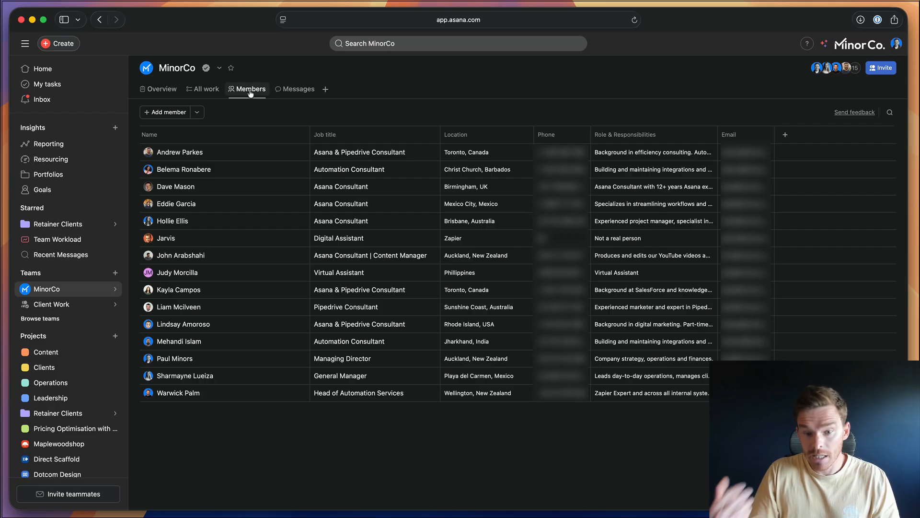
click(299, 89)
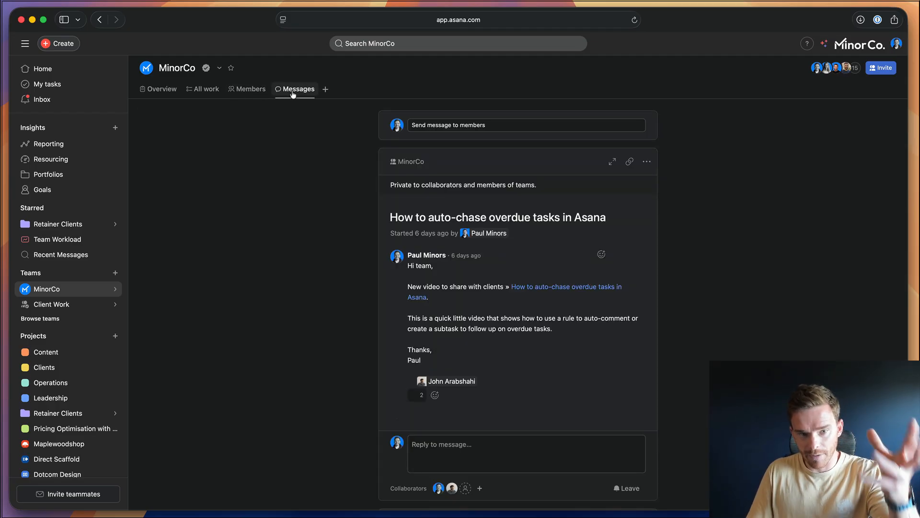
- Read through MinorCo's message threads, then go to the Client Work team hub
click(417, 395)
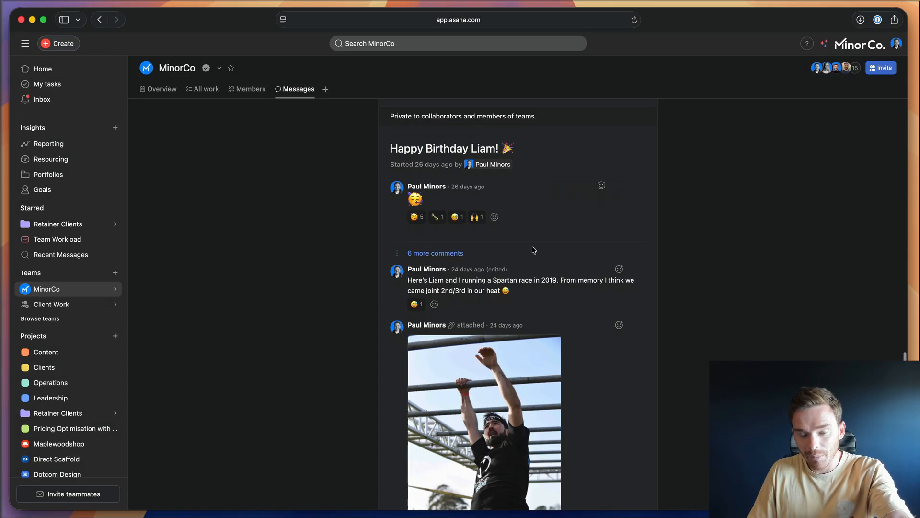
click(484, 423)
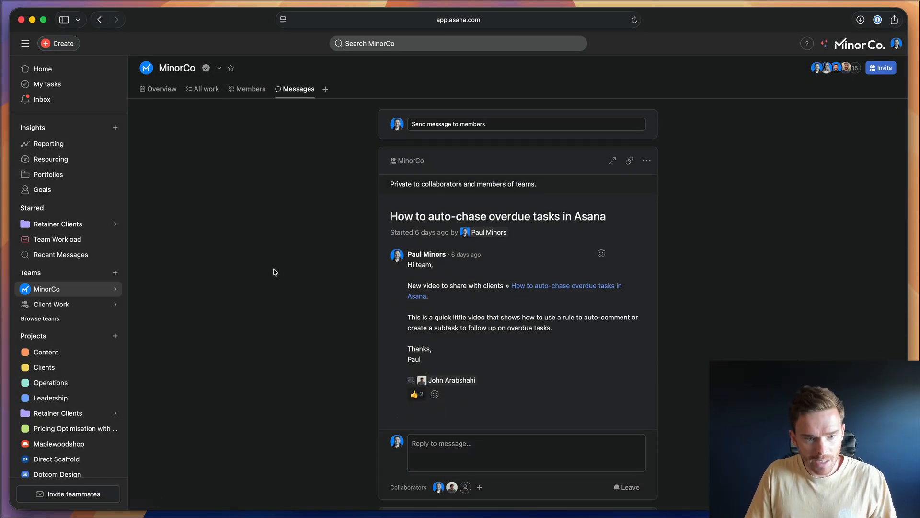
click(51, 303)
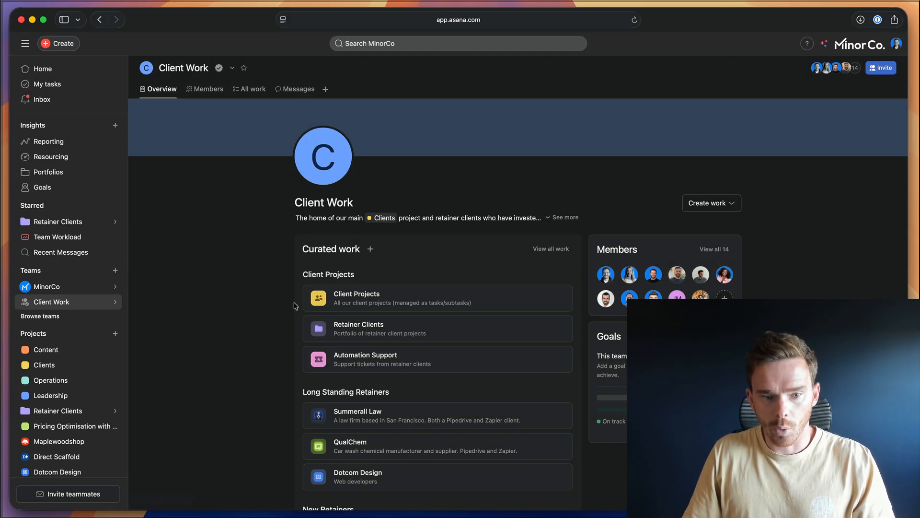
- Scroll through Client Work's curated sections, including long-standing and new retainers
scroll(down, 3)
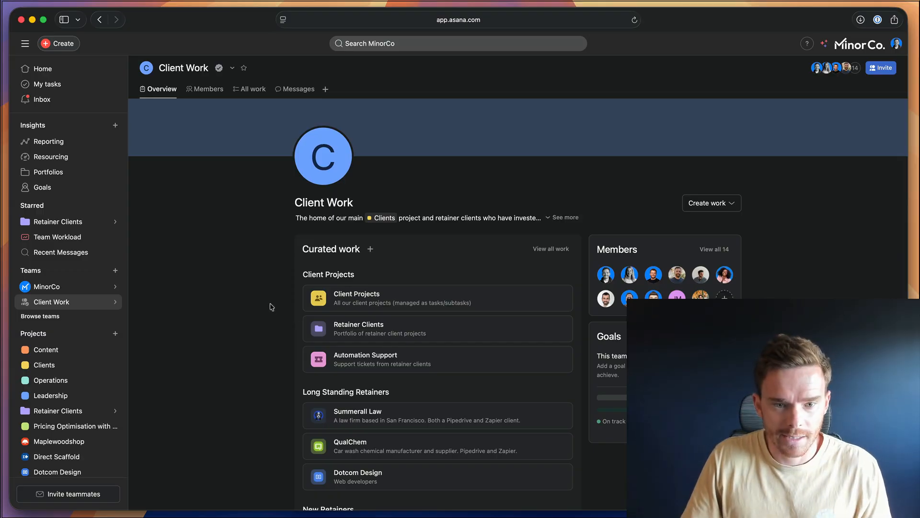
scroll(down, 3)
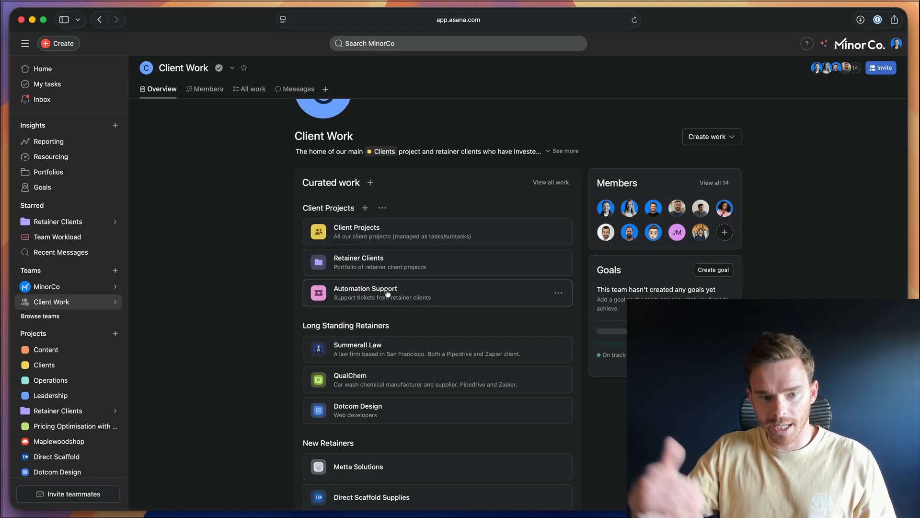
scroll(down, 3)
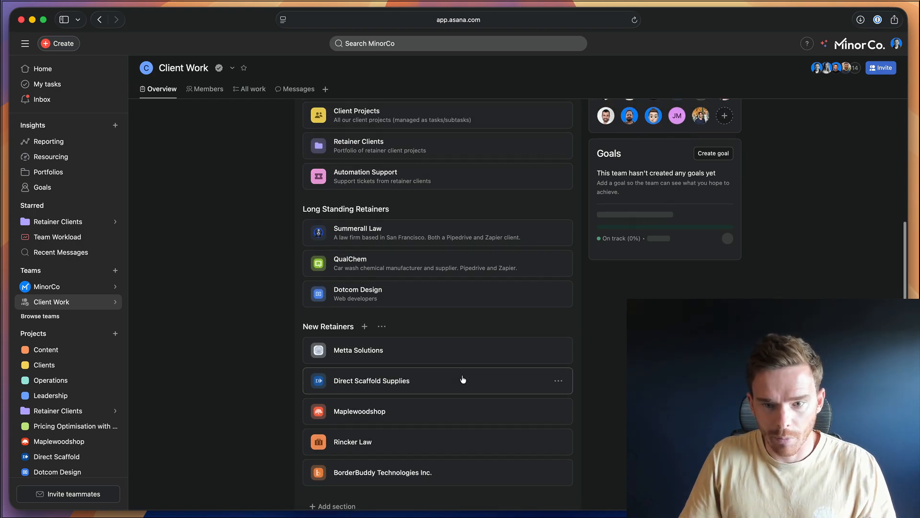
scroll(down, 3)
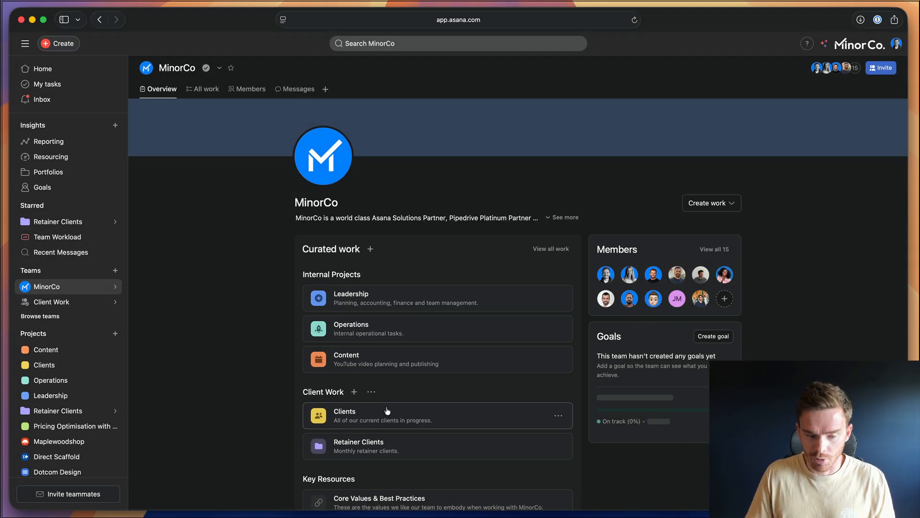
mouse_move(393, 359)
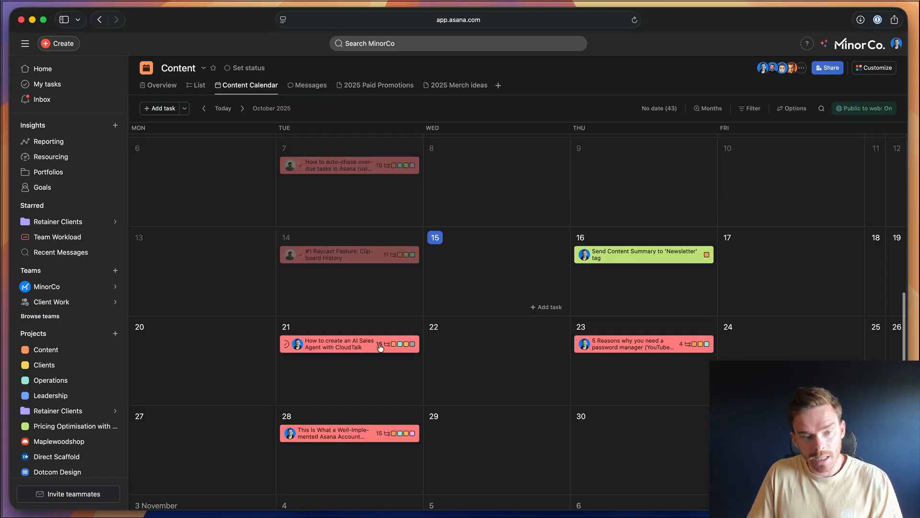
- Open the Content project in List view and scroll its tasks
click(292, 343)
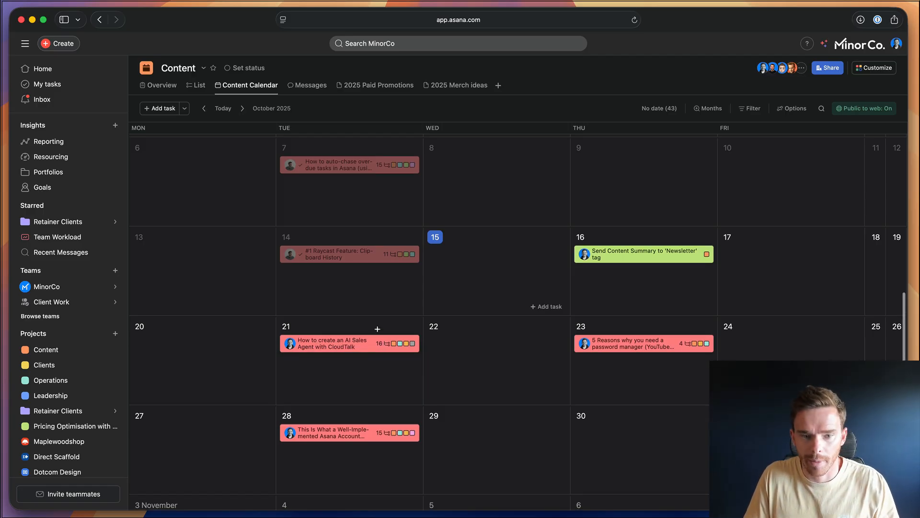
mouse_move(461, 326)
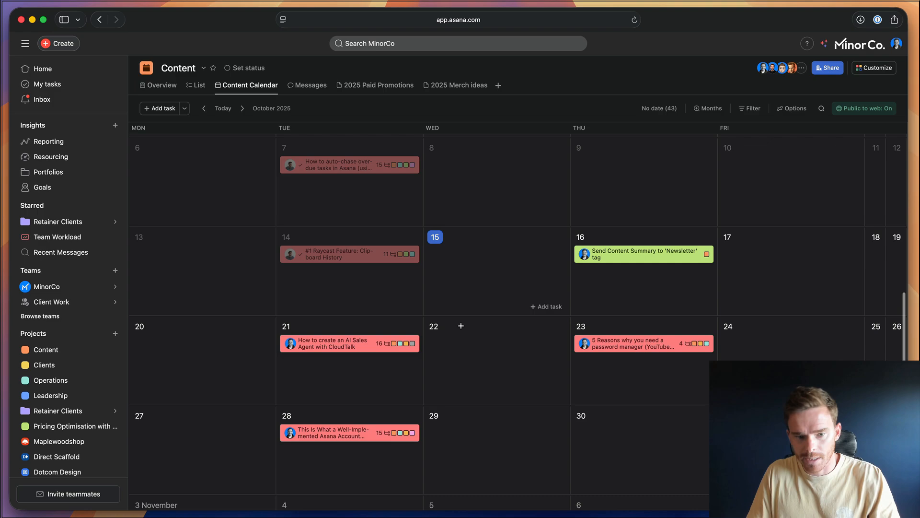
mouse_move(200, 85)
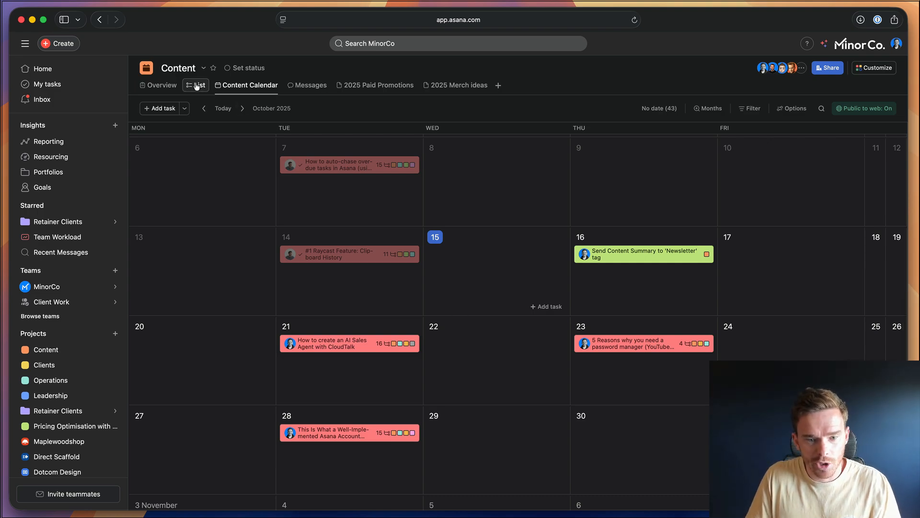
click(199, 84)
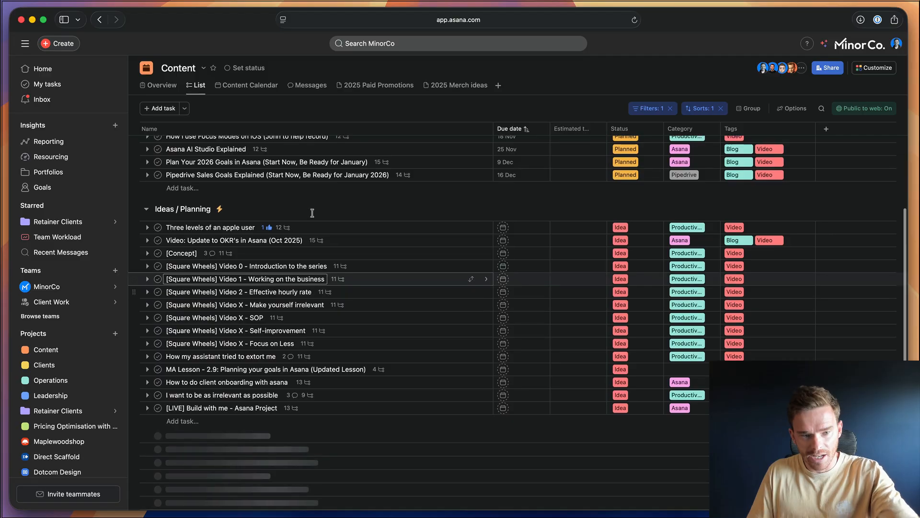
scroll(down, 3)
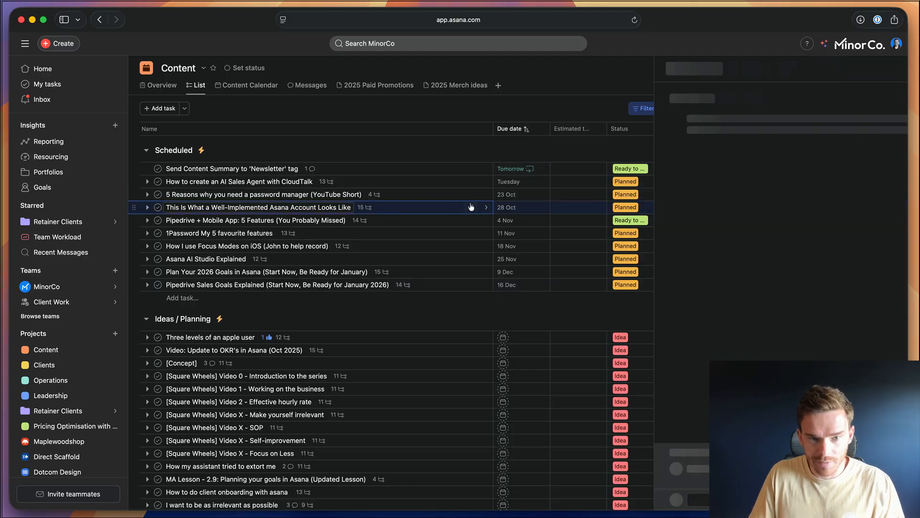
- Review the well-implemented Asana account video task's description and subtasks
click(257, 207)
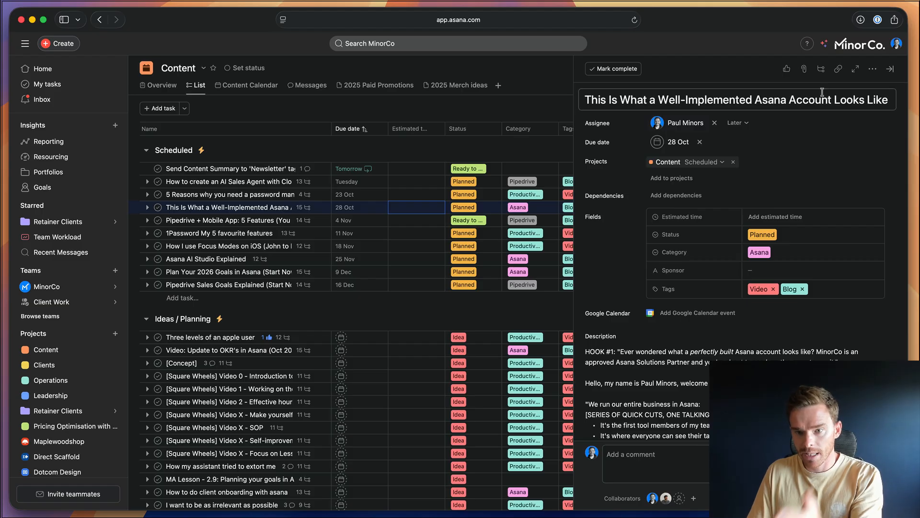
scroll(down, 3)
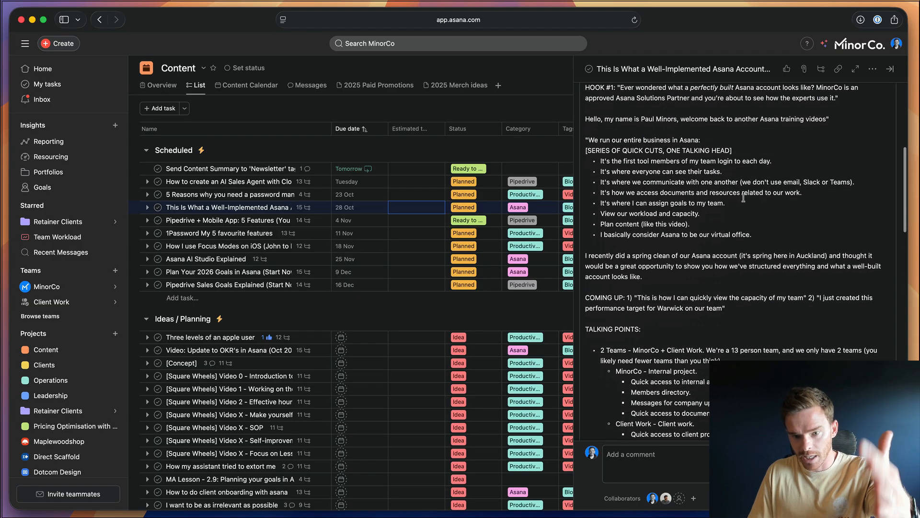
scroll(down, 3)
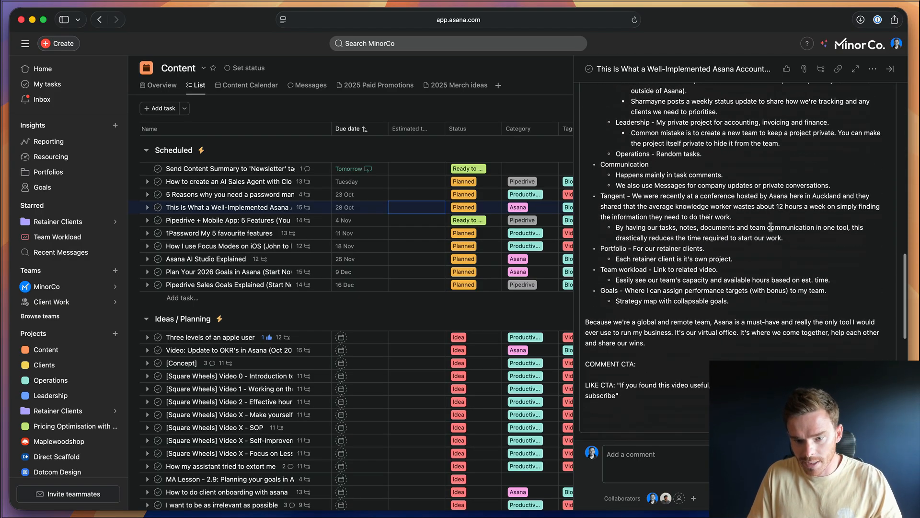
scroll(down, 3)
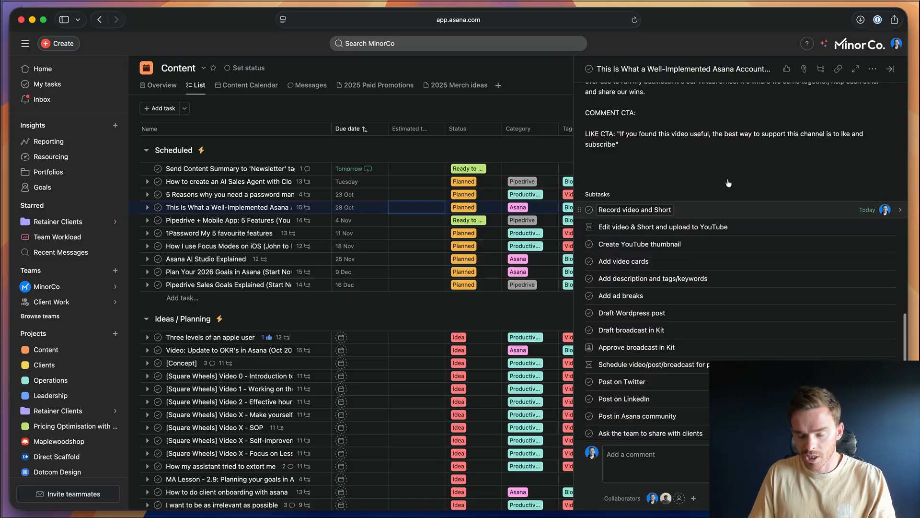
scroll(down, 3)
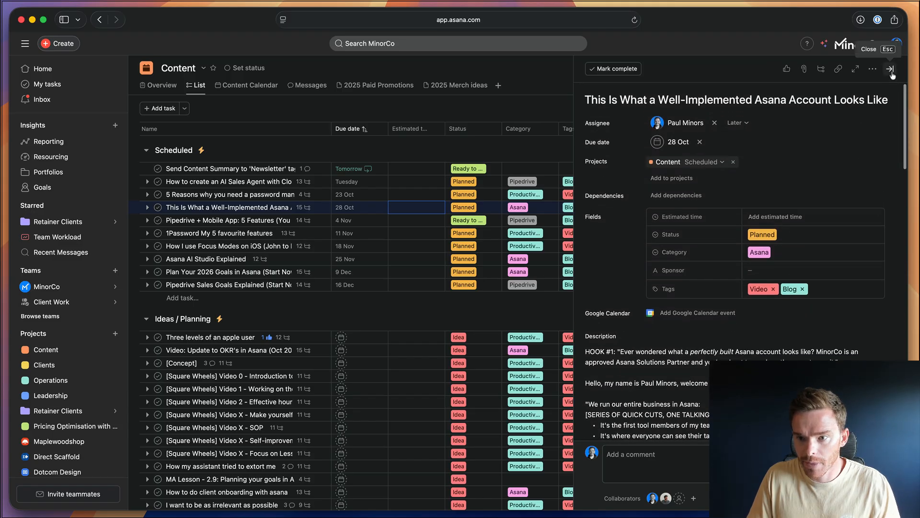
click(874, 68)
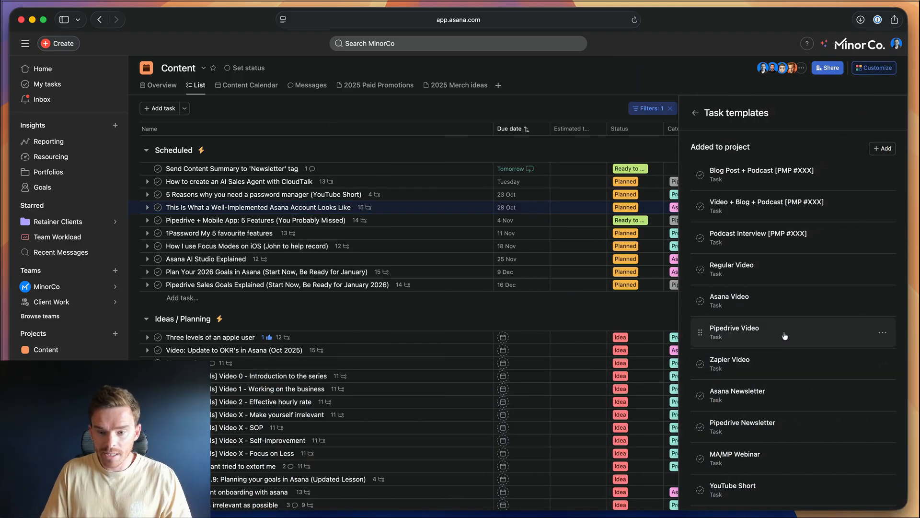
- Scroll the Asana Video template's brief and production and publishing subtasks
click(729, 295)
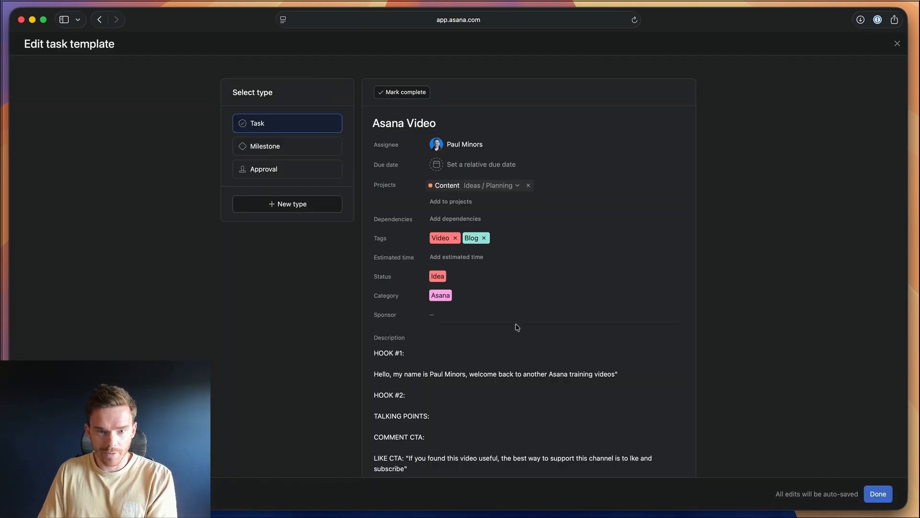
scroll(down, 3)
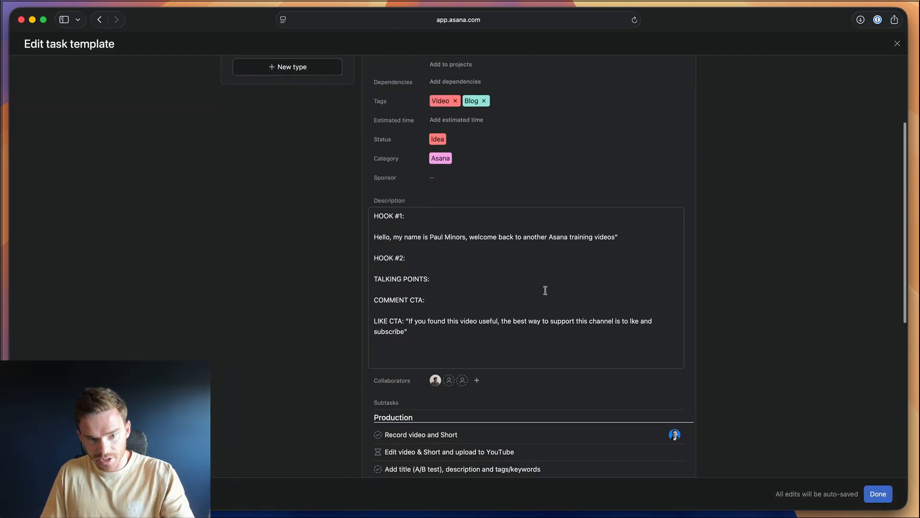
scroll(down, 3)
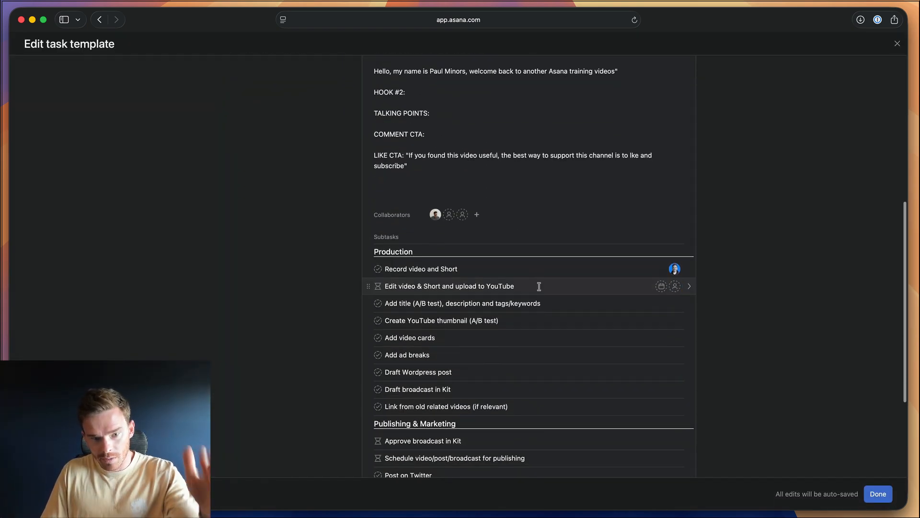
scroll(down, 3)
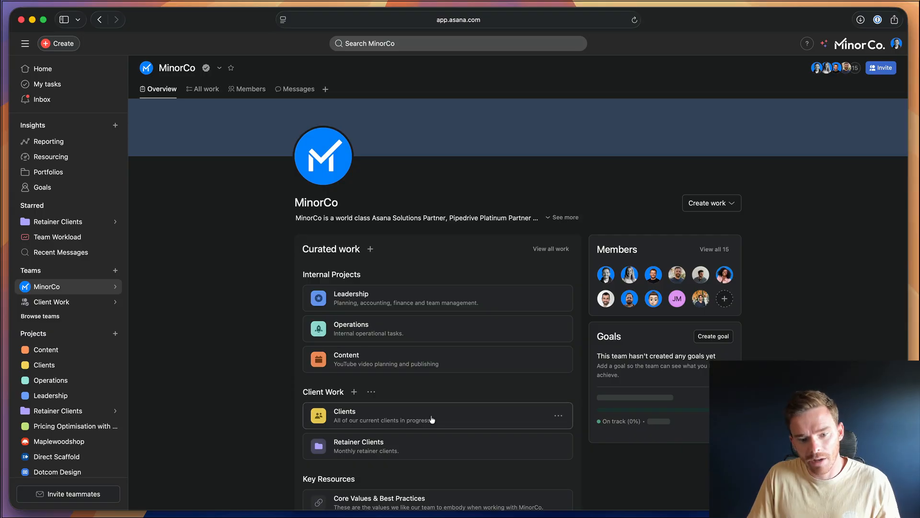
- Open the Clients project and the John Smith client record's details
click(344, 415)
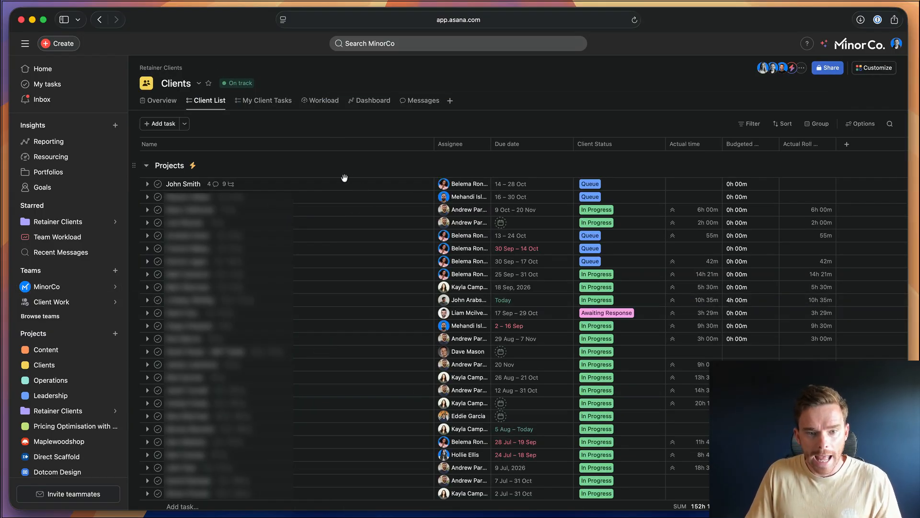
mouse_move(345, 186)
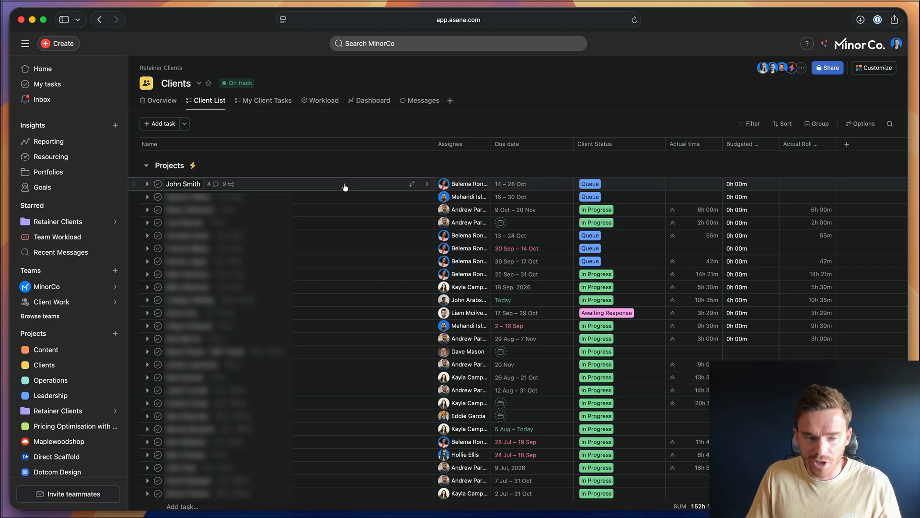
click(183, 184)
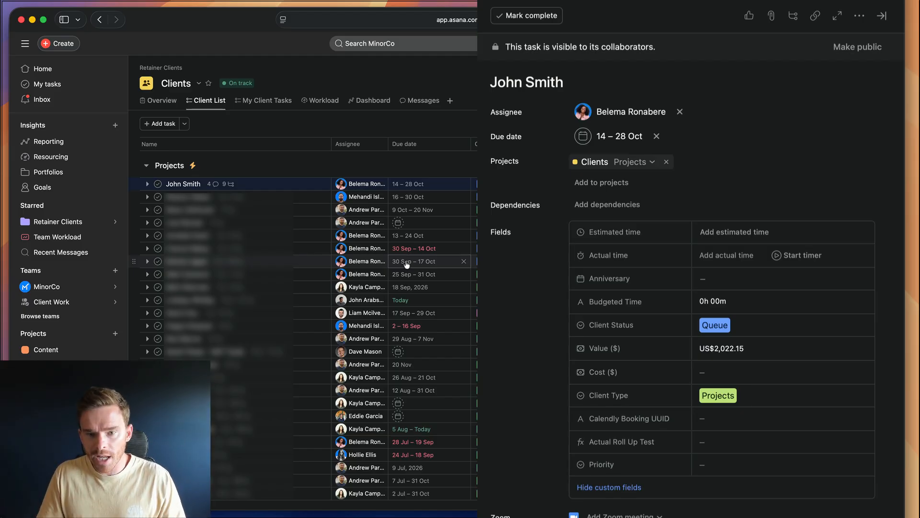
- Review John Smith's status field, subtasks, scope PDF and comments, then close the task
click(526, 82)
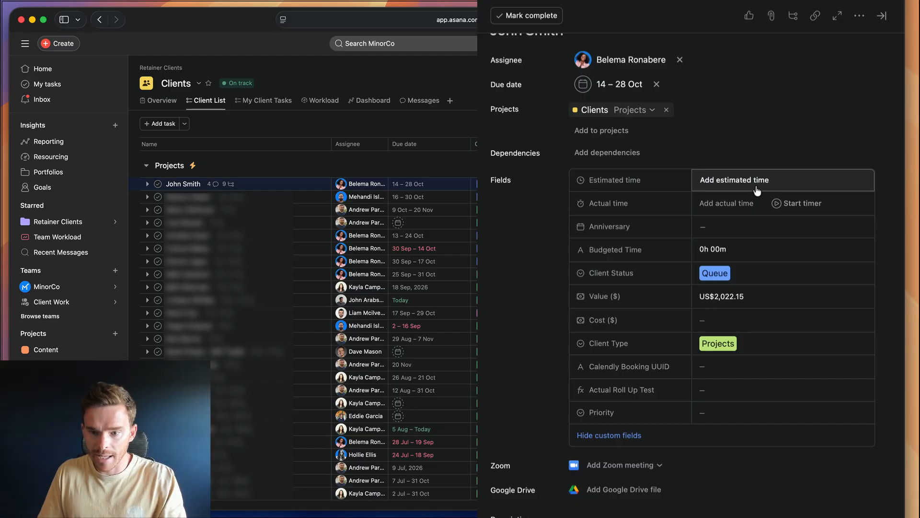
mouse_move(775, 203)
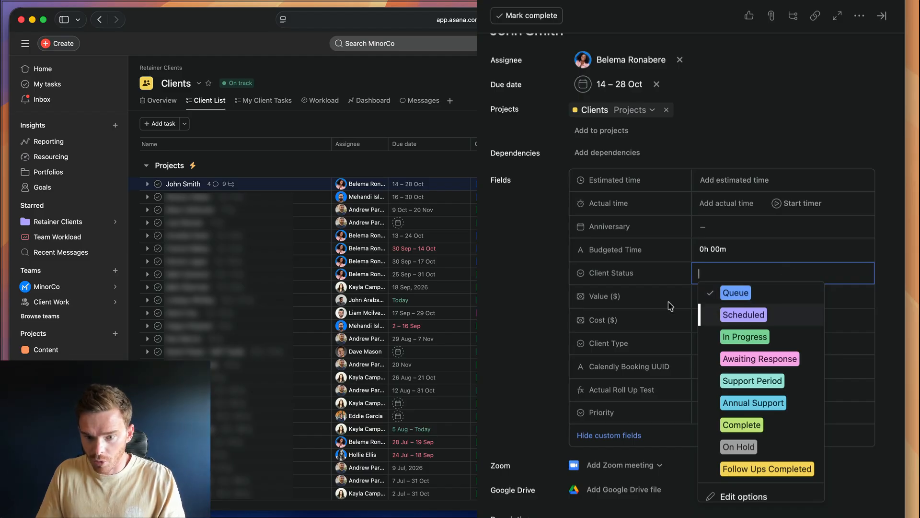
click(735, 293)
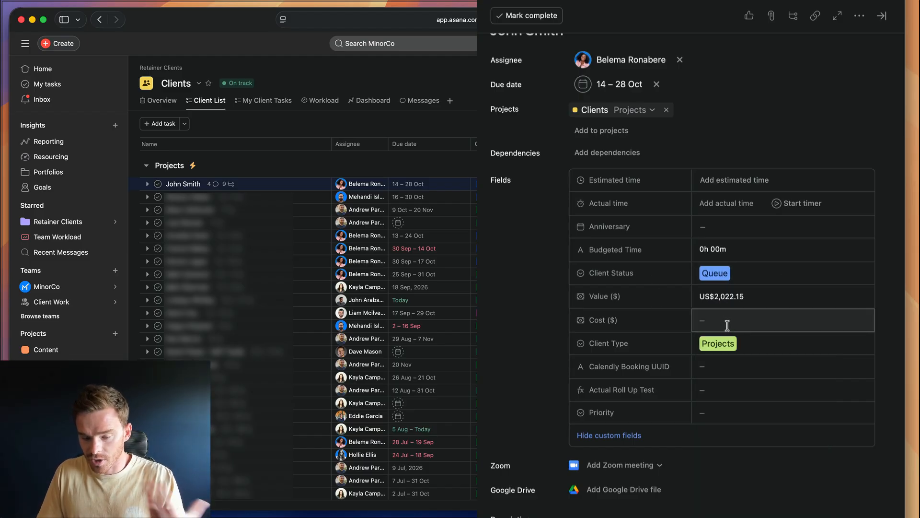
scroll(down, 3)
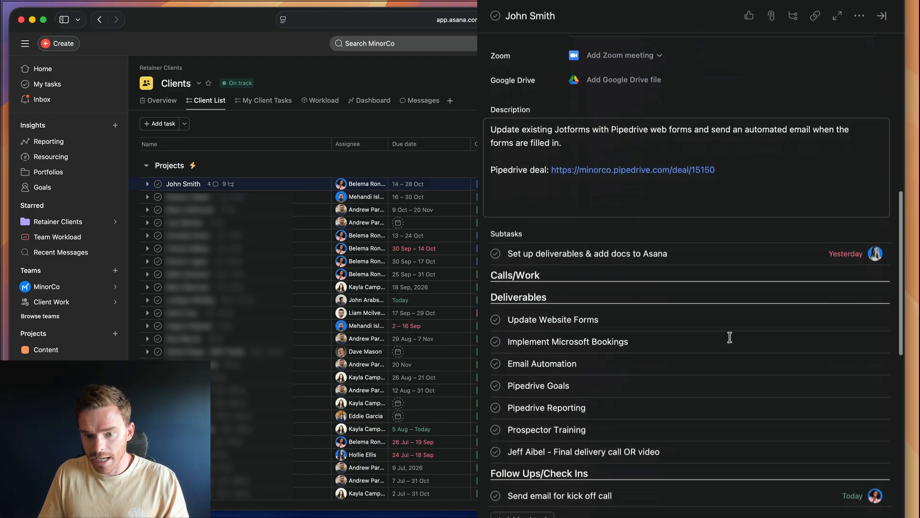
scroll(down, 3)
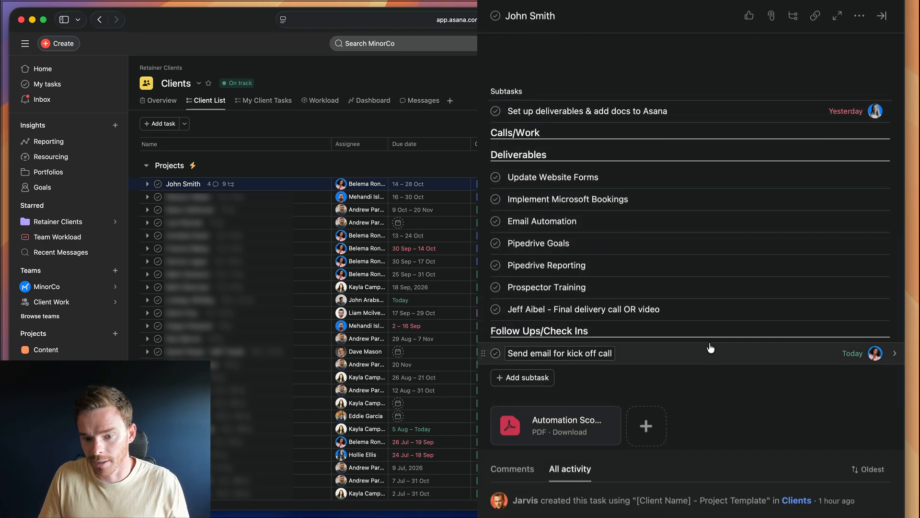
scroll(down, 3)
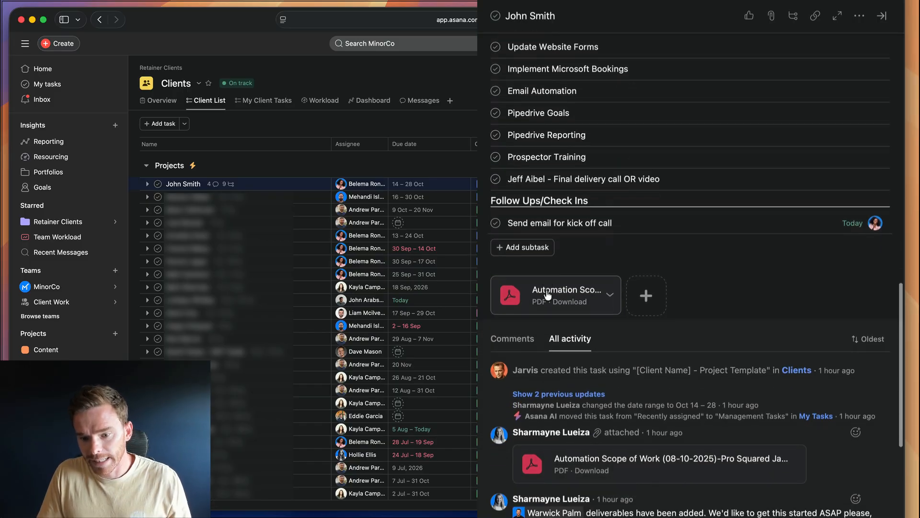
scroll(down, 3)
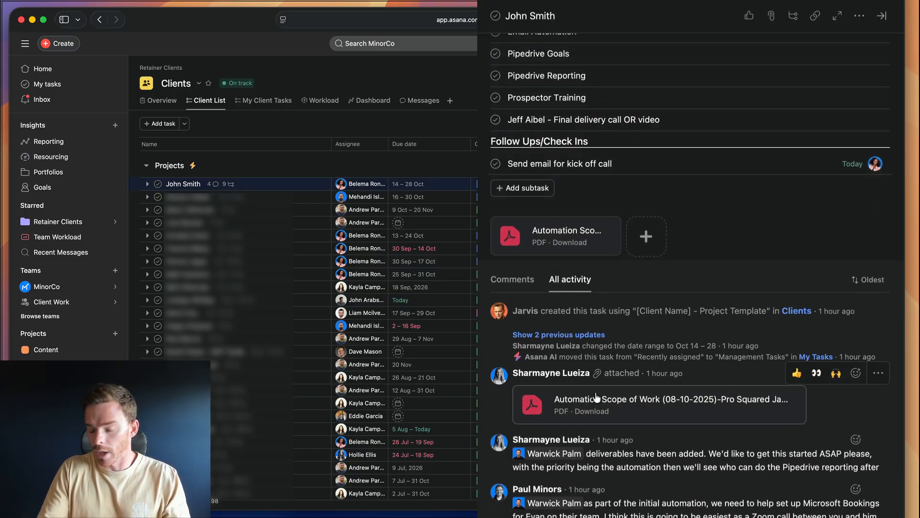
mouse_move(596, 398)
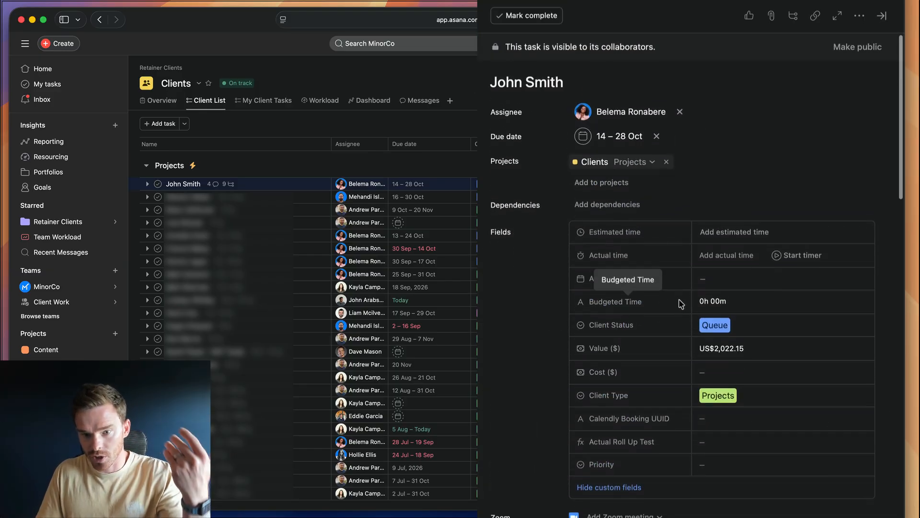
scroll(down, 3)
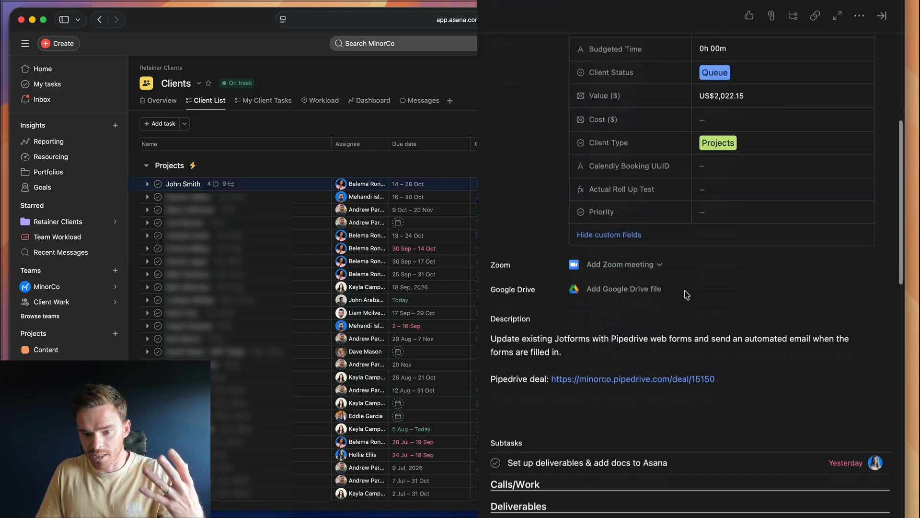
scroll(down, 3)
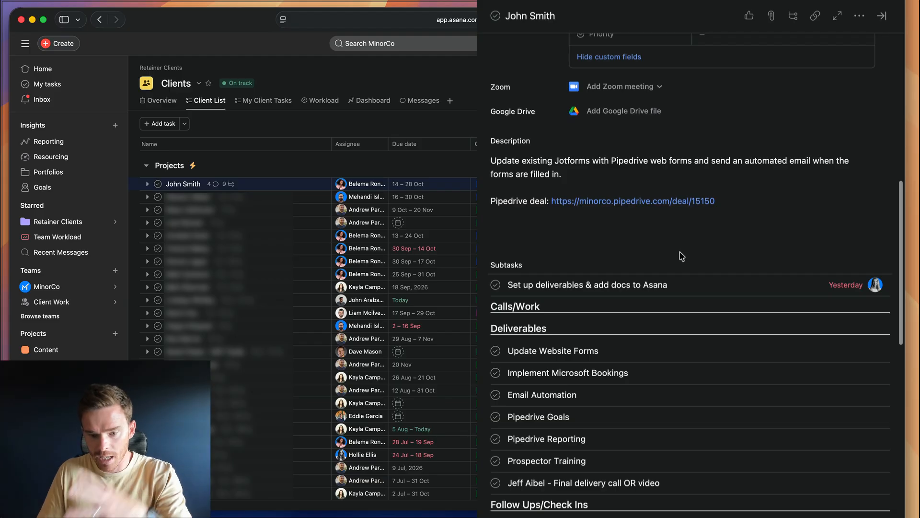
scroll(down, 3)
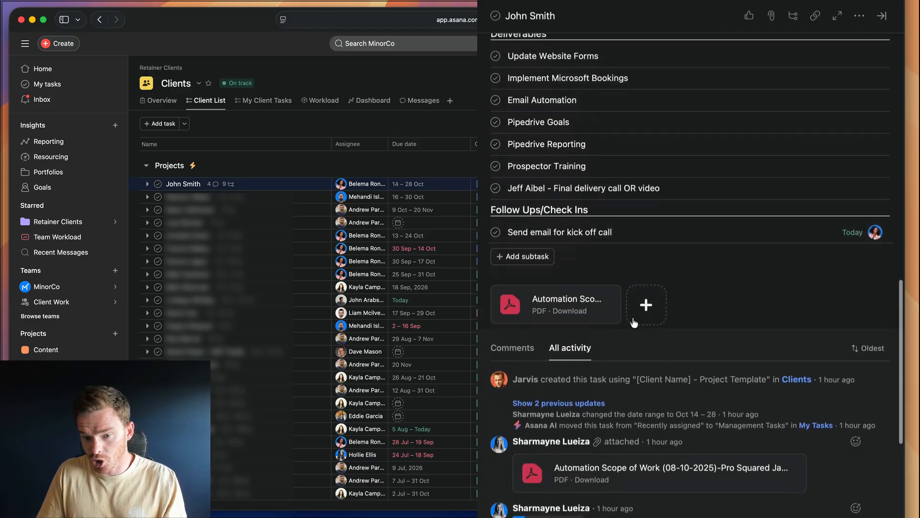
mouse_move(554, 304)
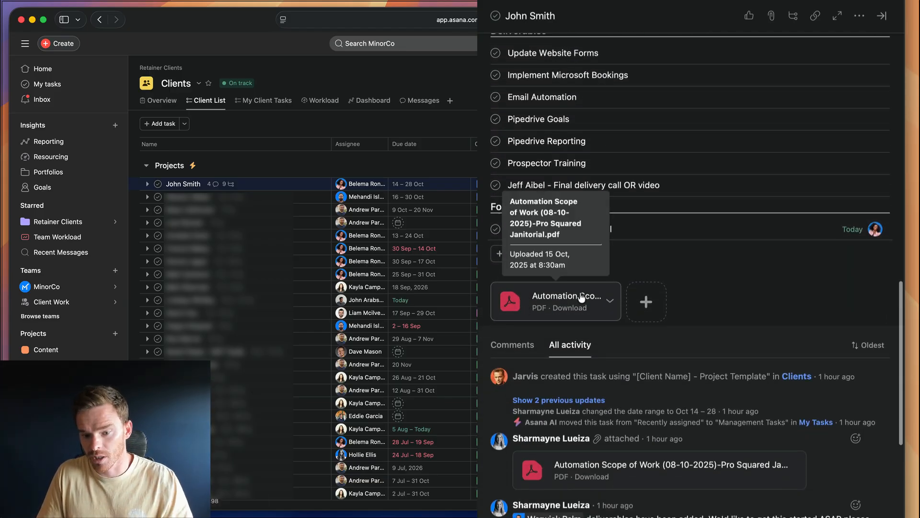
scroll(down, 3)
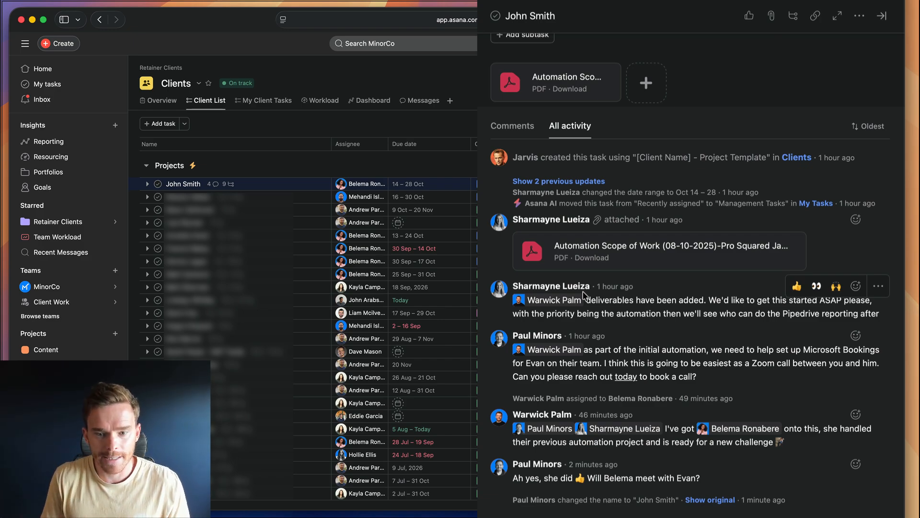
click(874, 68)
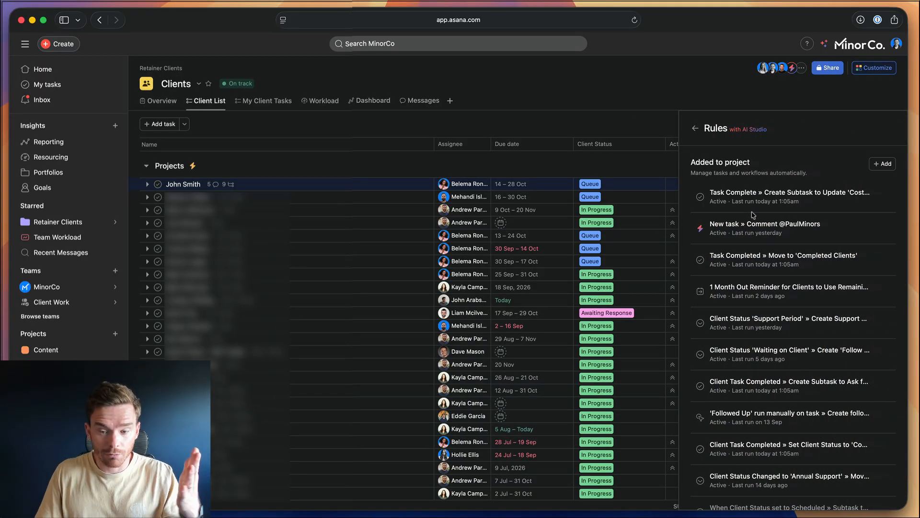
- Inspect the 'Create Subtask to Ask for Review' rule's conditions, then view the project Overview
scroll(down, 3)
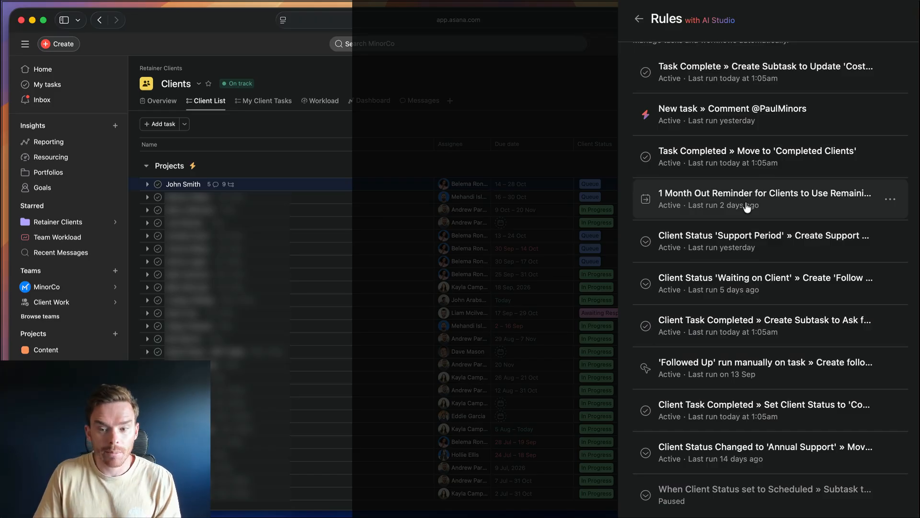
mouse_move(708, 123)
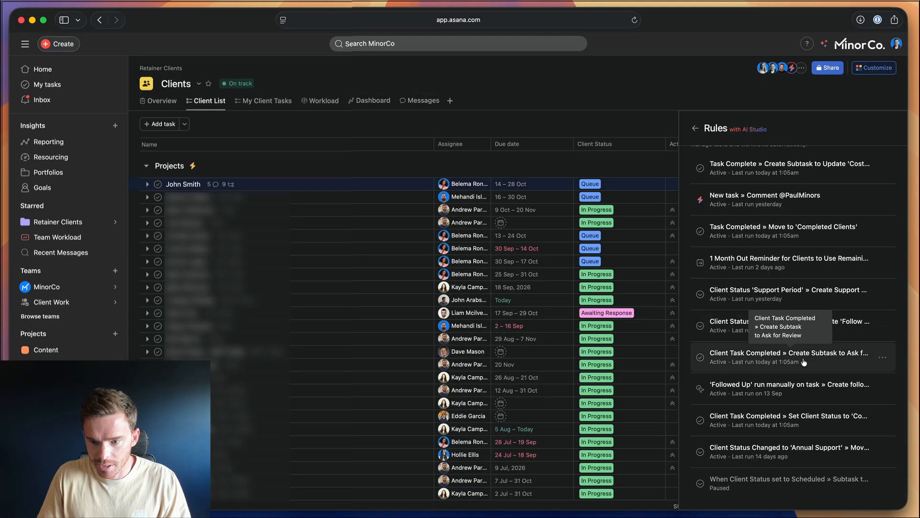
click(786, 356)
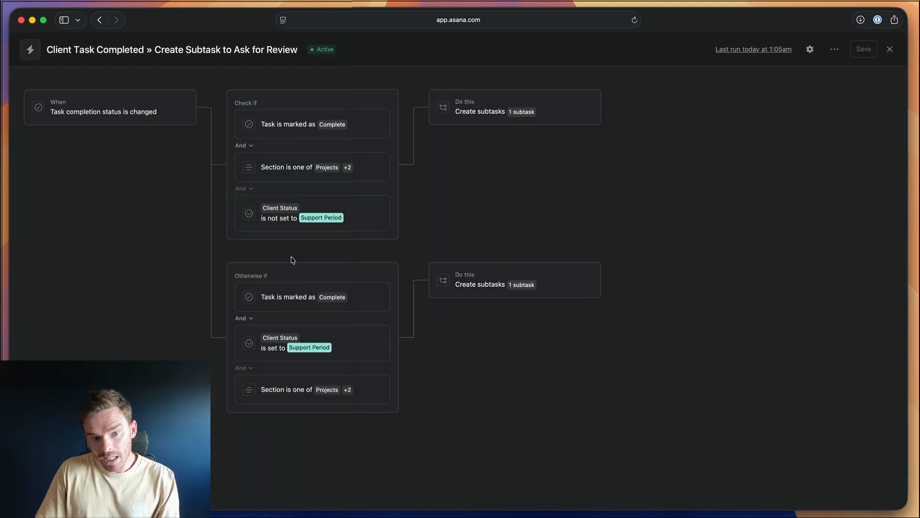
click(514, 107)
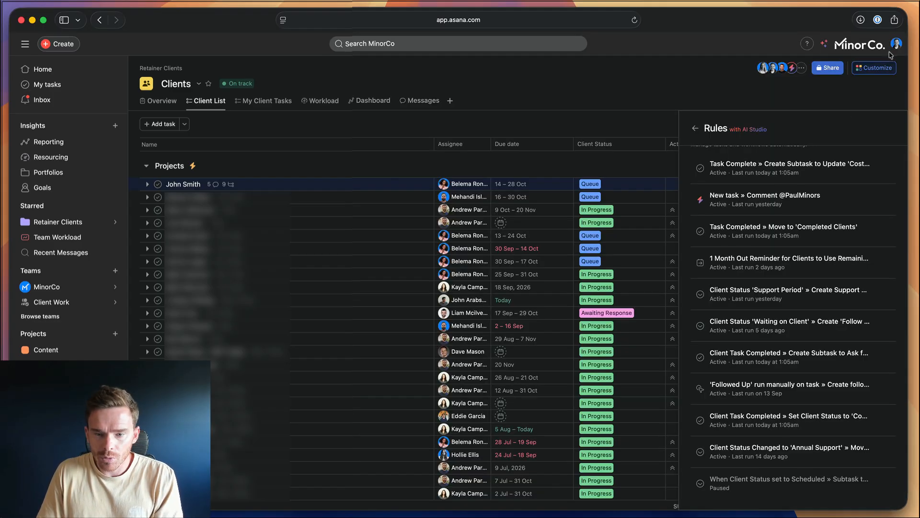
mouse_move(772, 202)
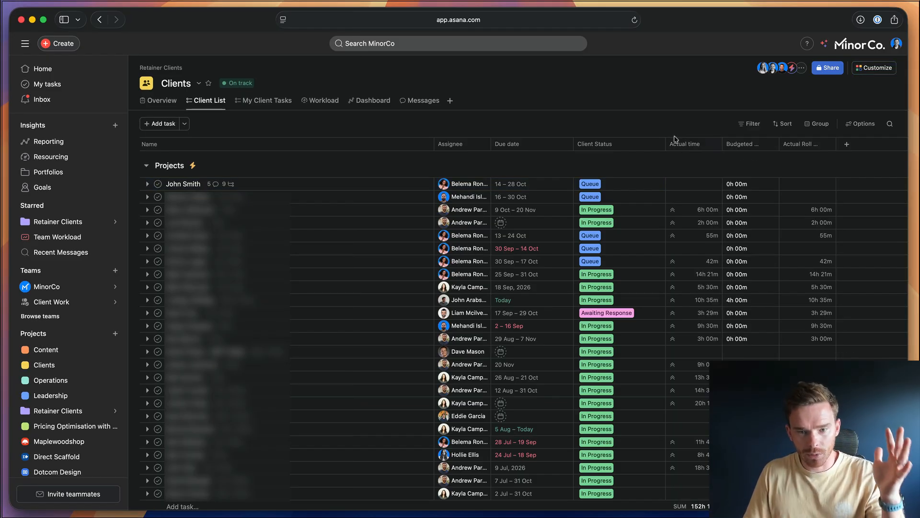
click(161, 100)
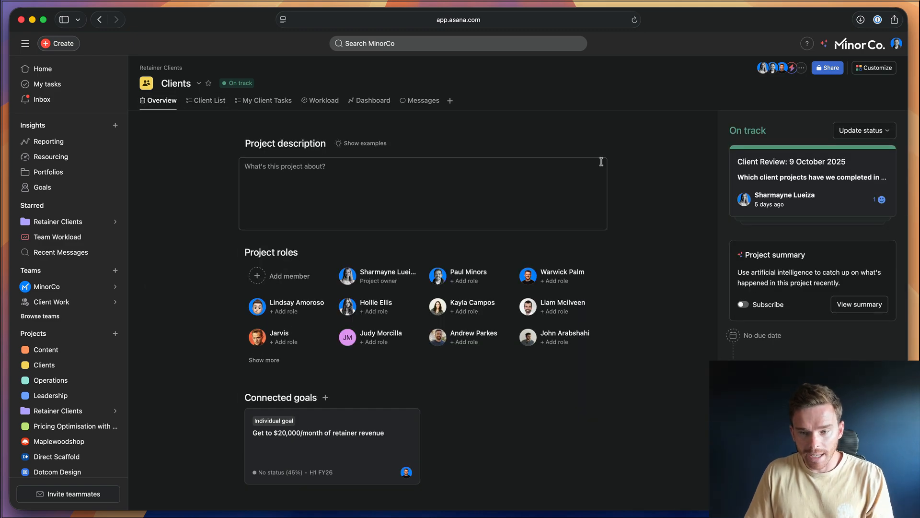
- Read the 'Client Review: 9 October 2025' status update, then return to MinorCo
click(811, 176)
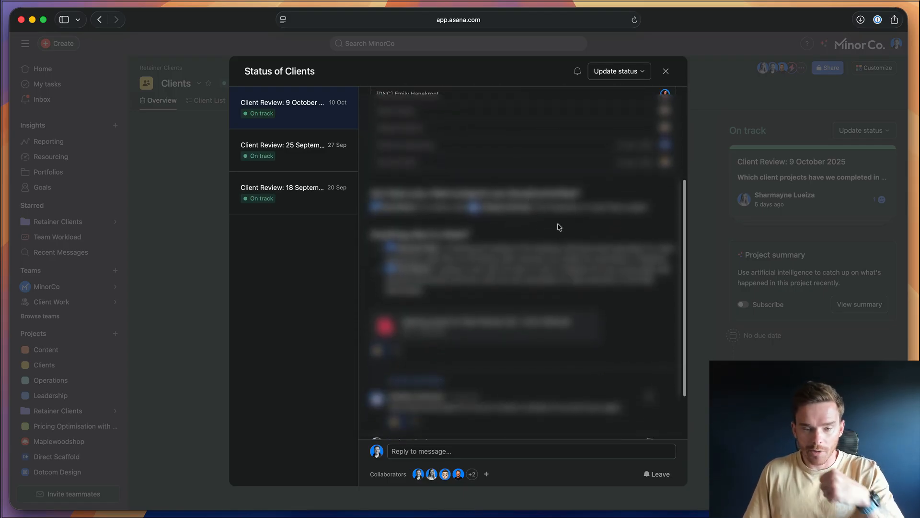
scroll(down, 3)
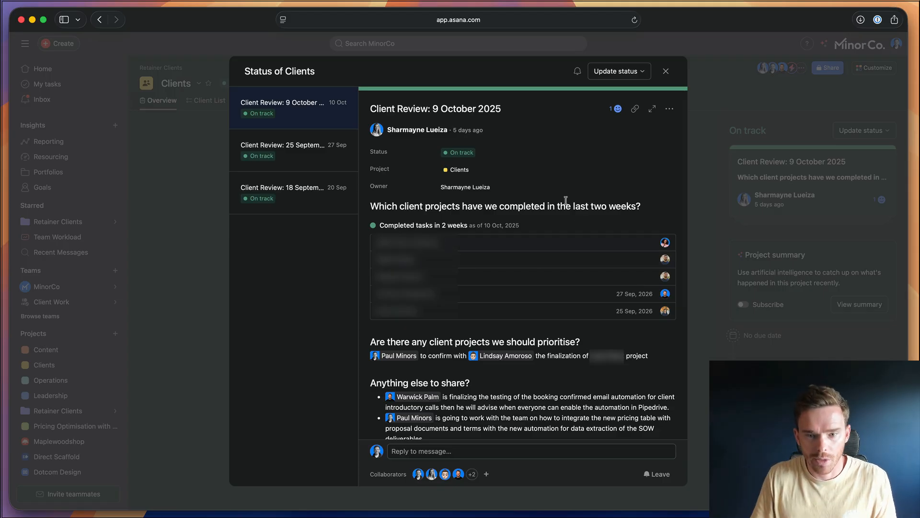
click(665, 71)
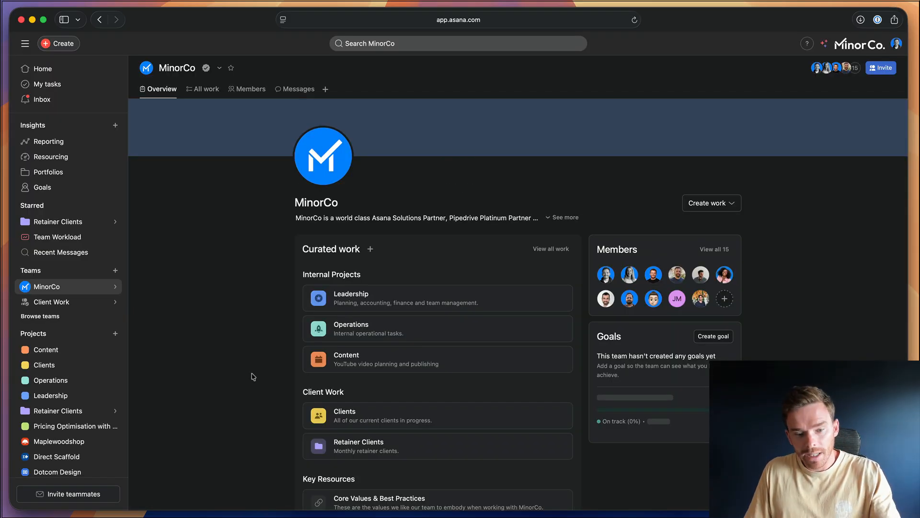
mouse_move(256, 372)
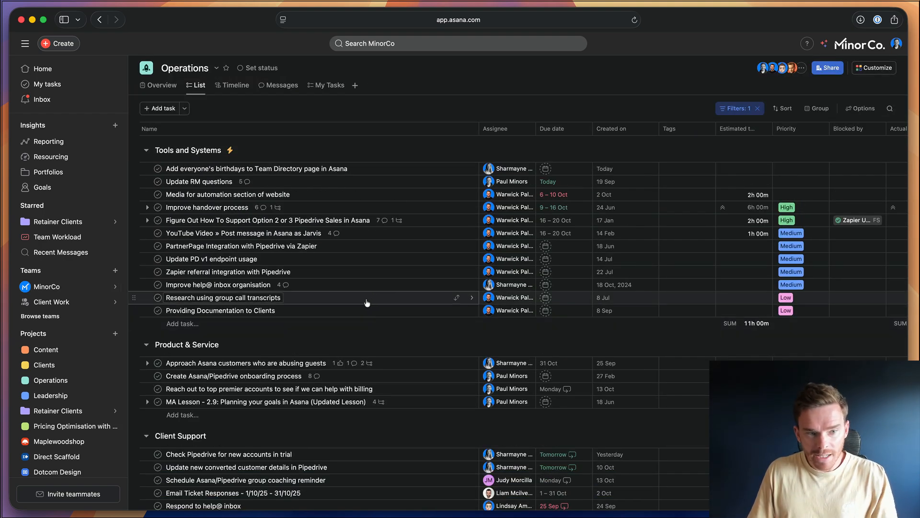
mouse_move(397, 274)
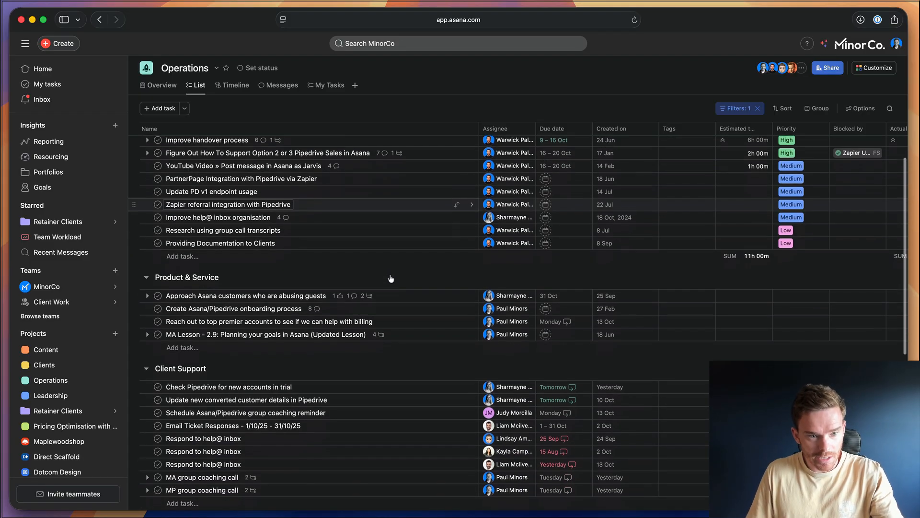
scroll(down, 3)
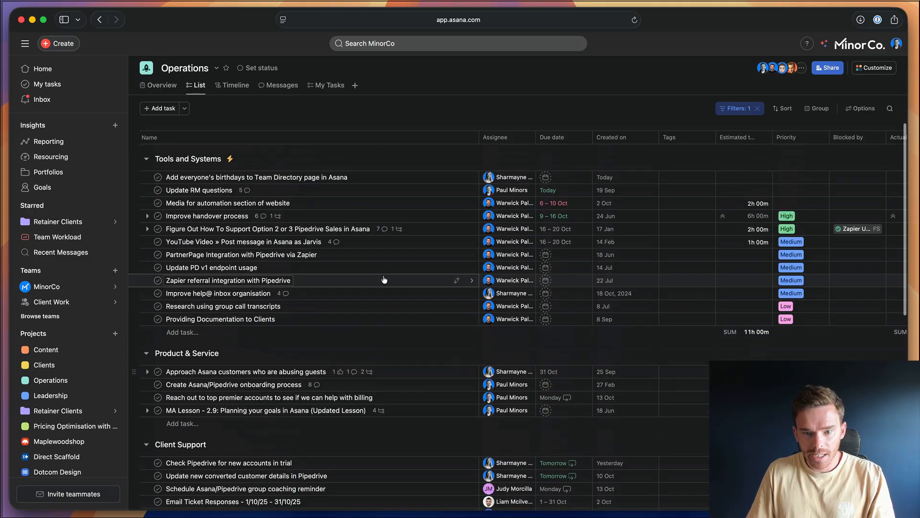
scroll(down, 3)
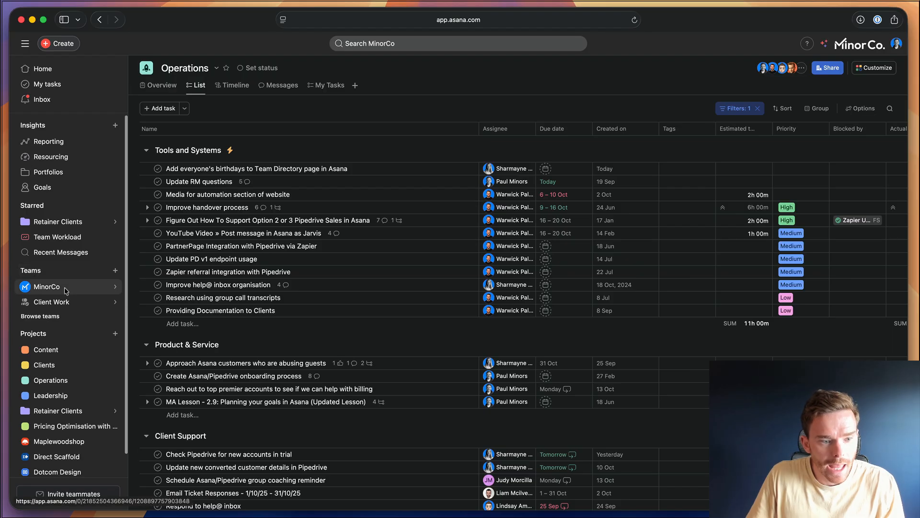
click(47, 286)
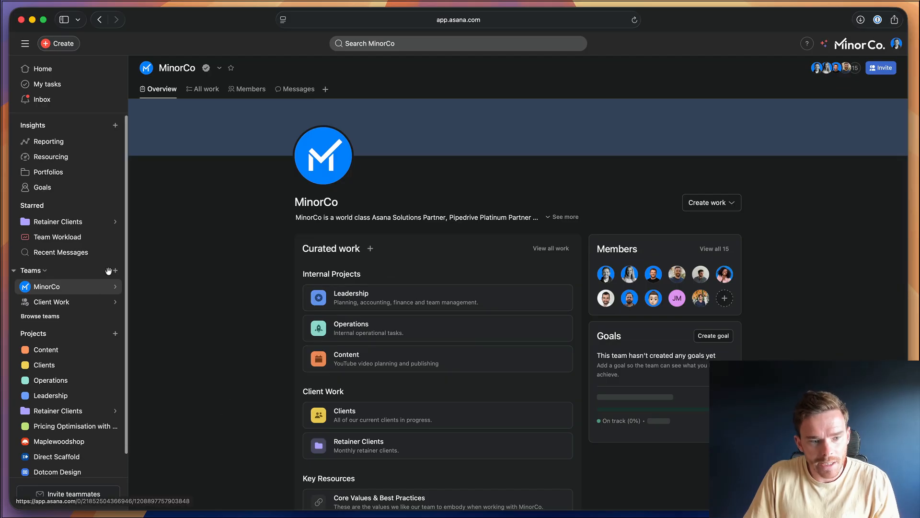
- Check the Leadership project's access options and keep it private to members
click(115, 270)
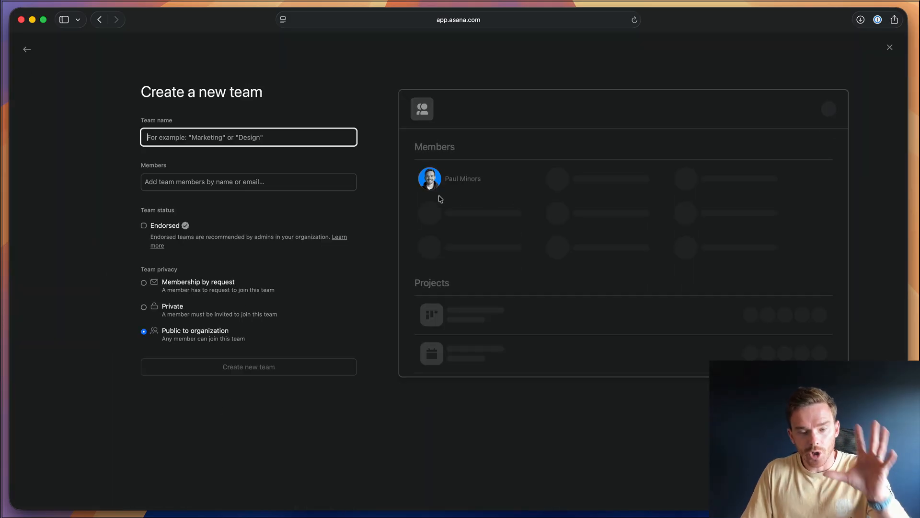
mouse_move(402, 247)
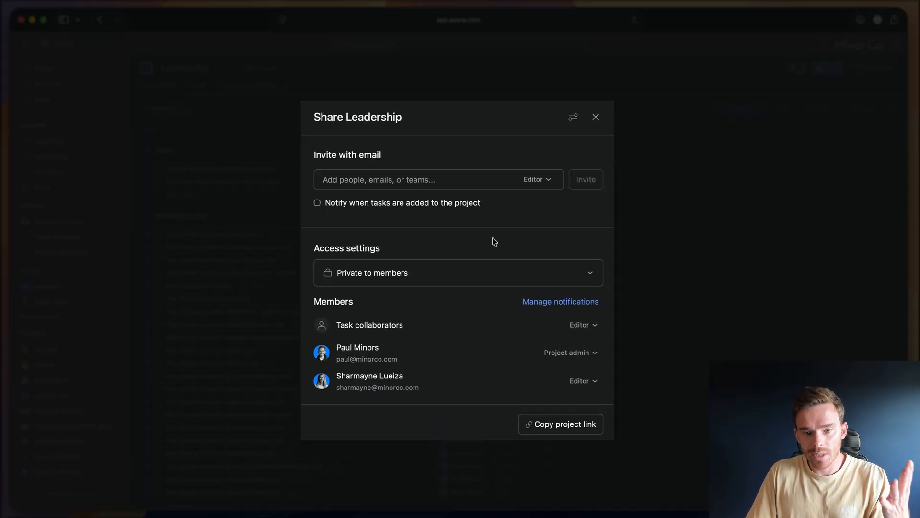
mouse_move(481, 285)
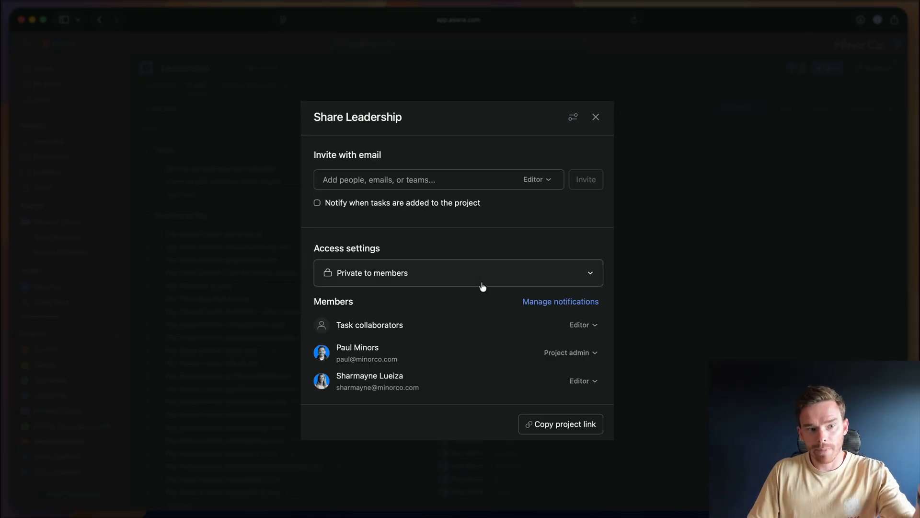
click(458, 272)
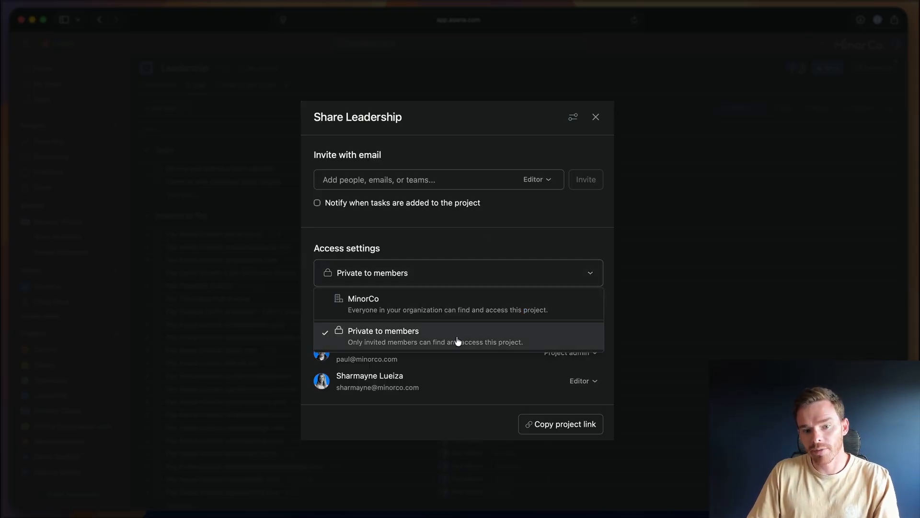
mouse_move(458, 328)
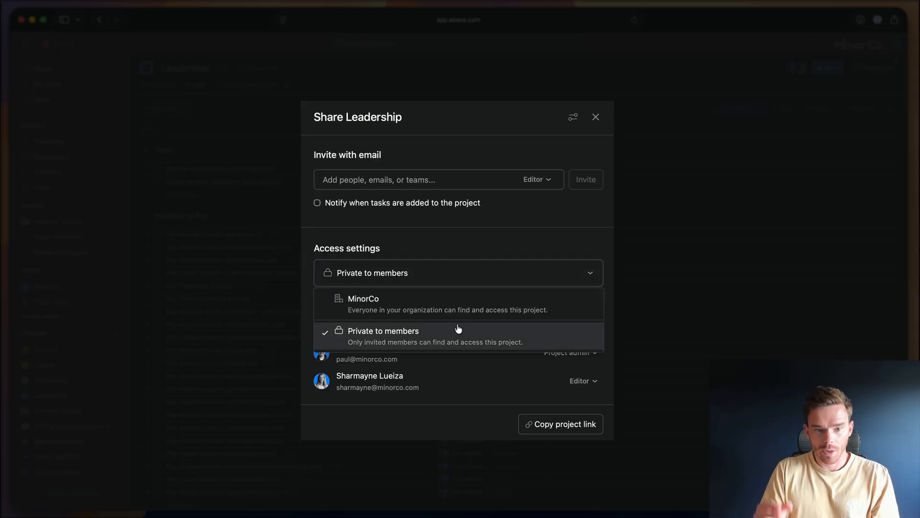
click(383, 331)
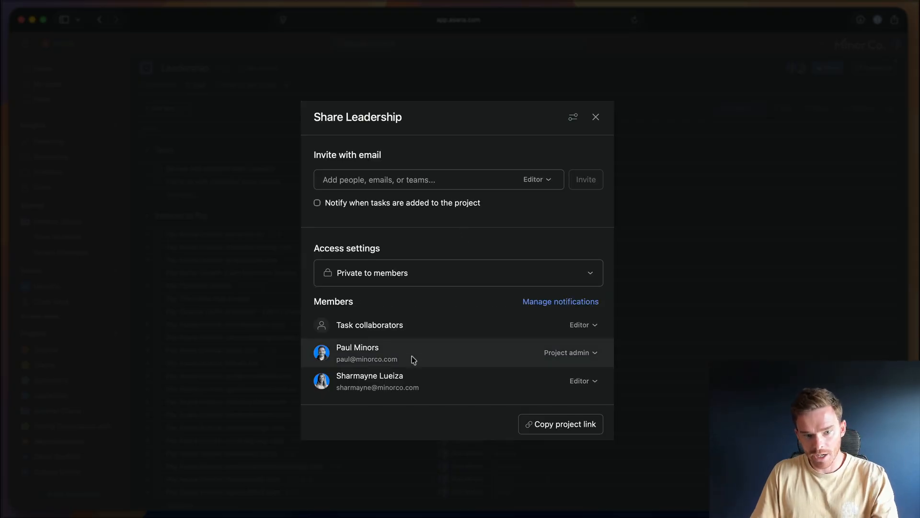
click(459, 272)
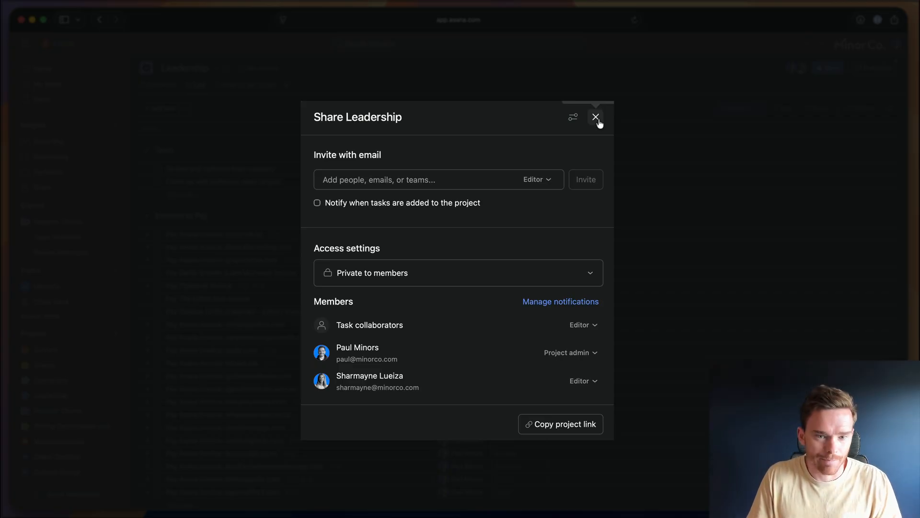
- Close Leadership sharing and draft a teammate message about Zapier vs. n8n
click(595, 117)
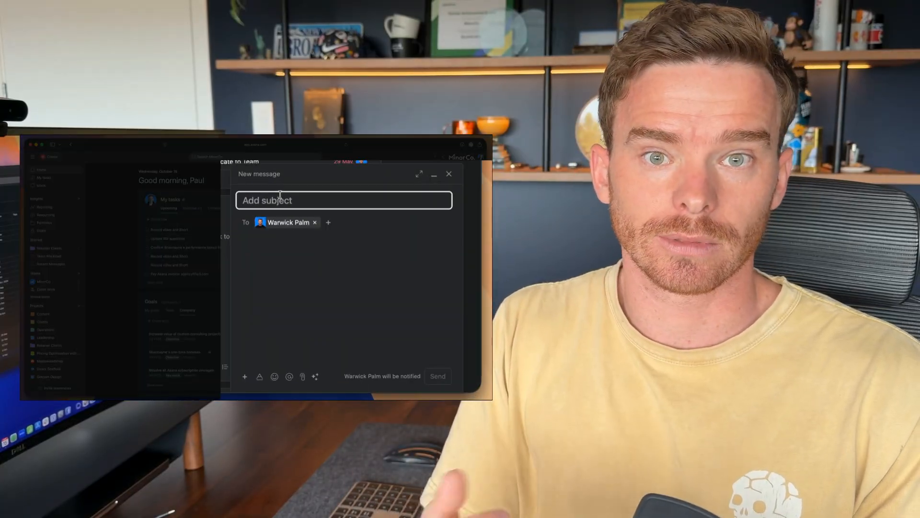
text(Zapier vs. n8j)
click(348, 297)
text(What are)
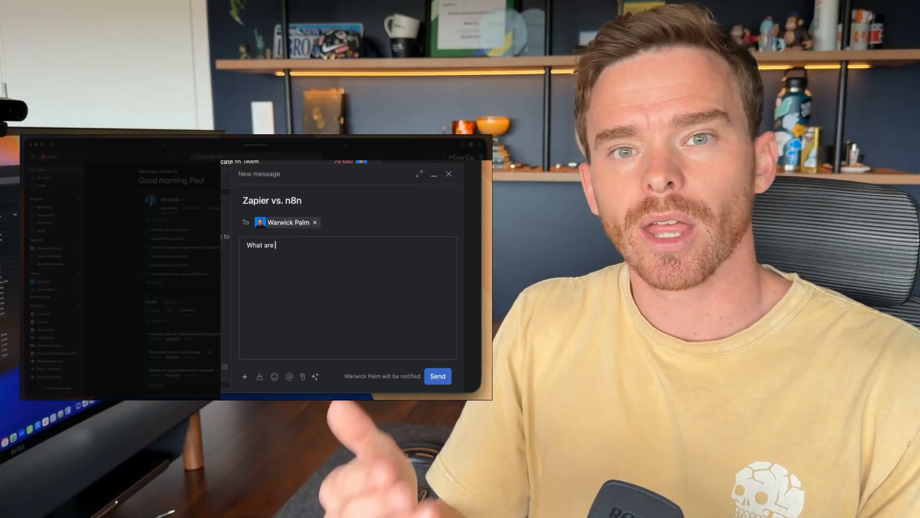
text(your thoughts on m)
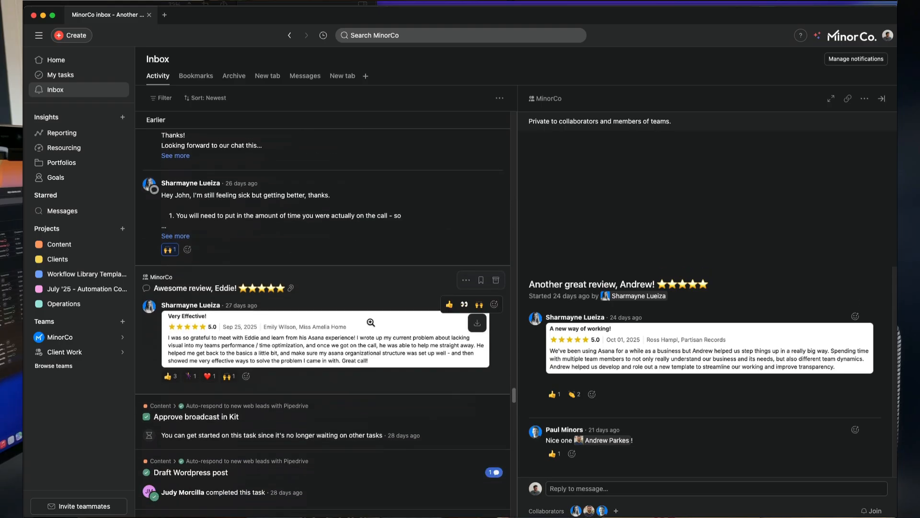
- Show the Content Calendar and open a scheduled video task's comment thread
click(215, 288)
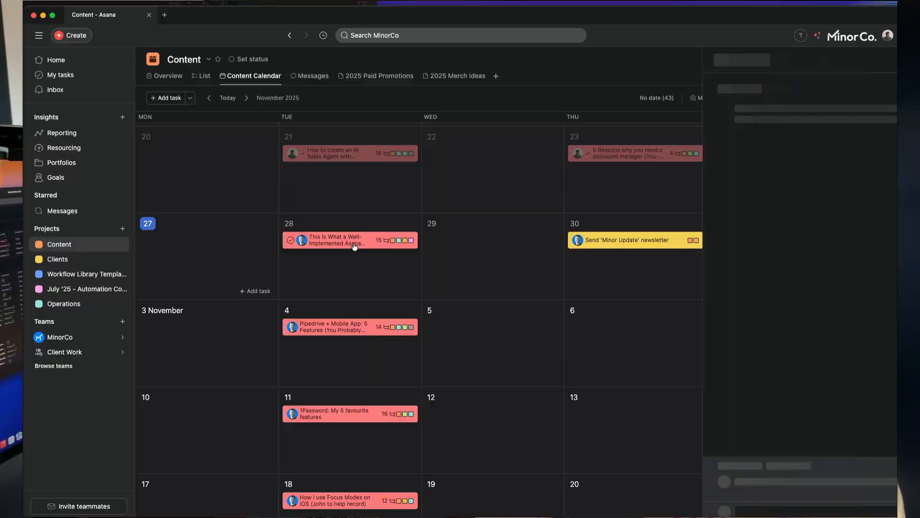
click(349, 240)
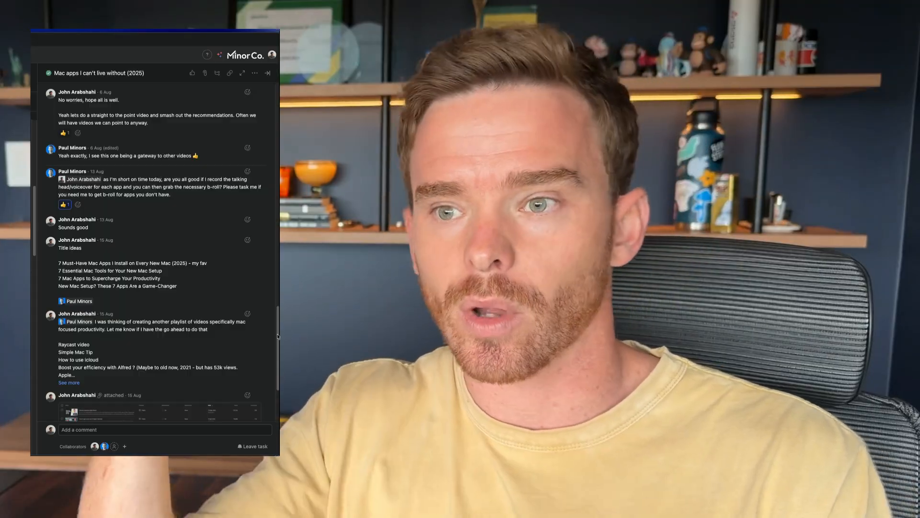
- Scroll through the video task's comments before going to Client Work
scroll(down, 3)
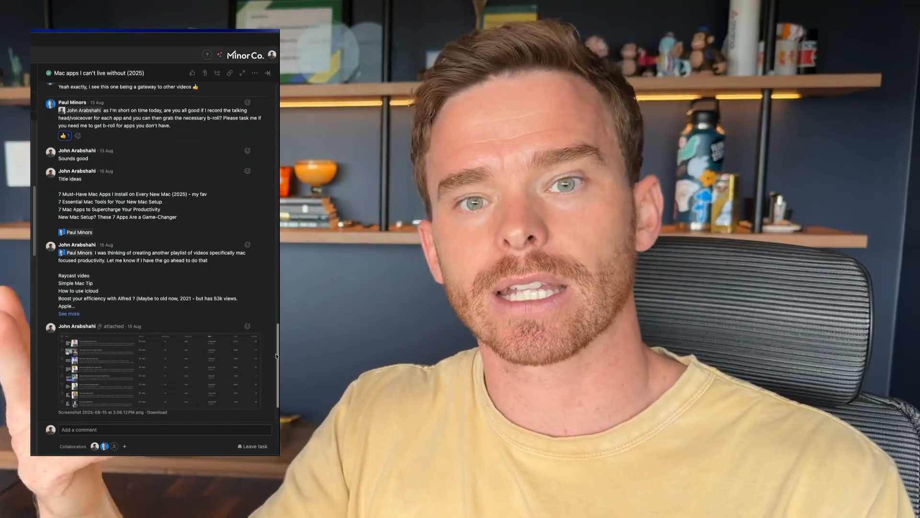
scroll(down, 3)
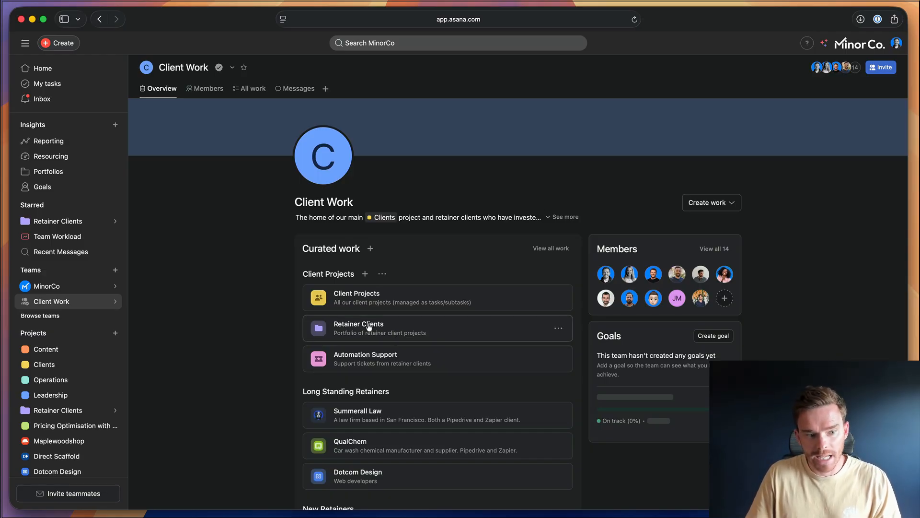
- Open the Retainer Clients portfolio to view Direct Scaffold's status history
click(358, 328)
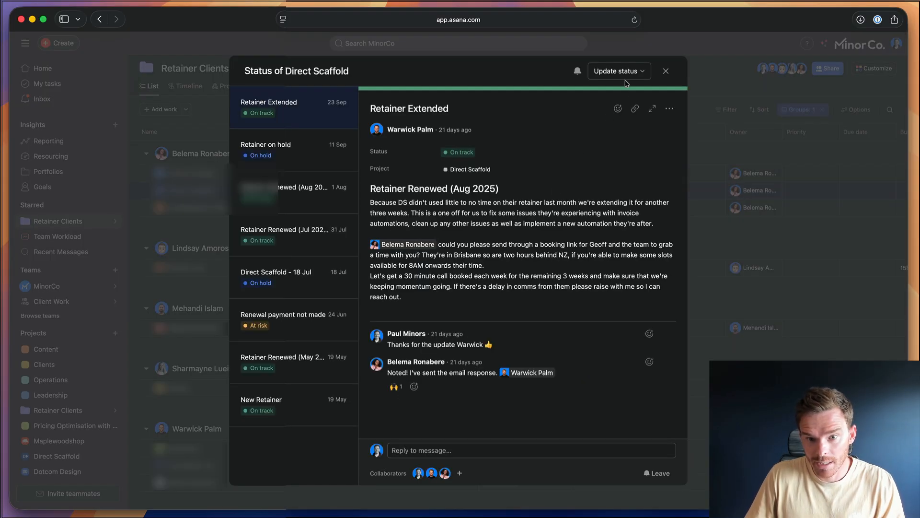
- Draft a Direct Scaffold status update request, then close the draft
click(615, 70)
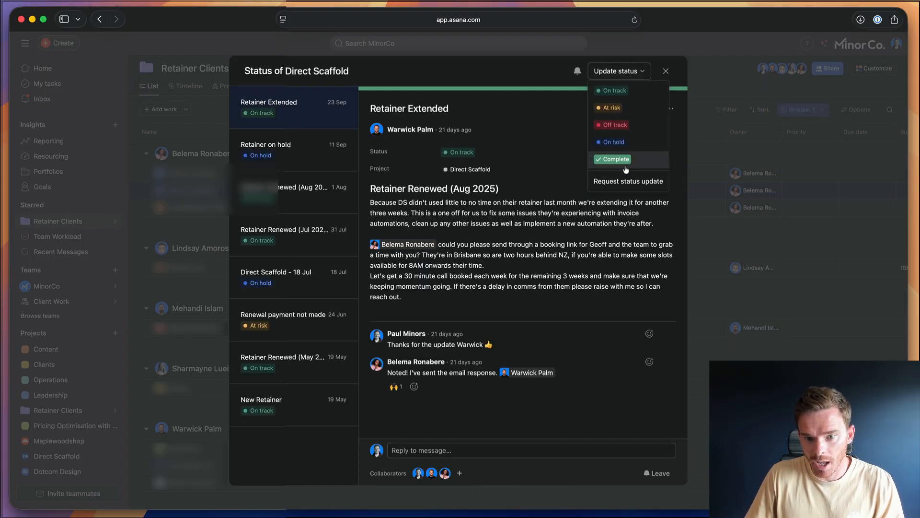
click(627, 180)
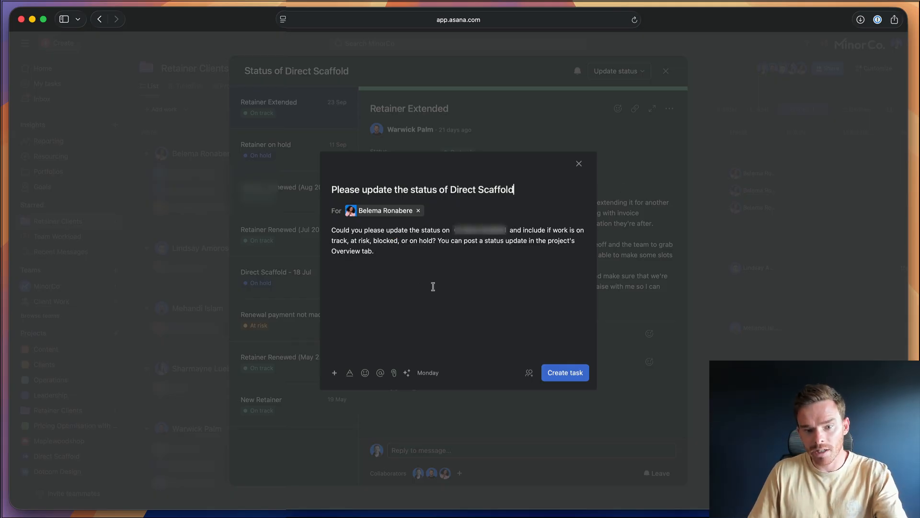
mouse_move(533, 225)
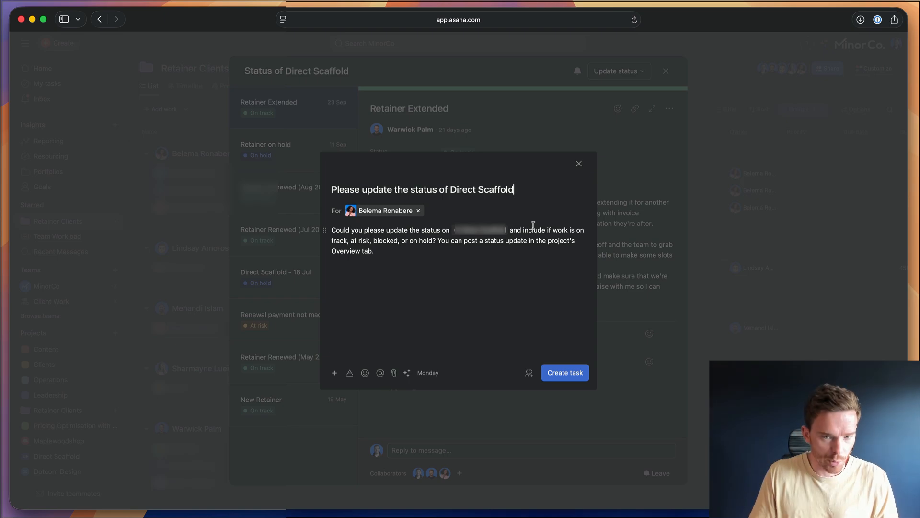
click(578, 163)
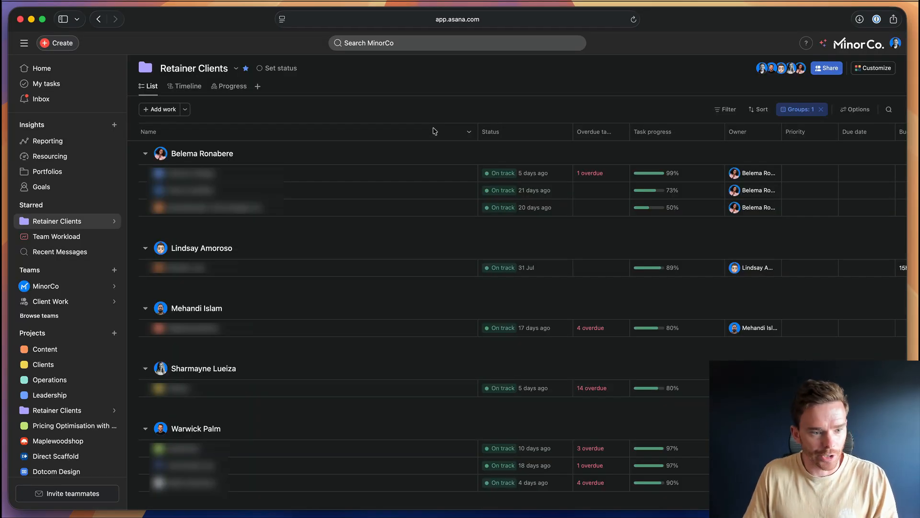
- Open Team Workload and scroll through consultants' estimated daily hours
click(57, 236)
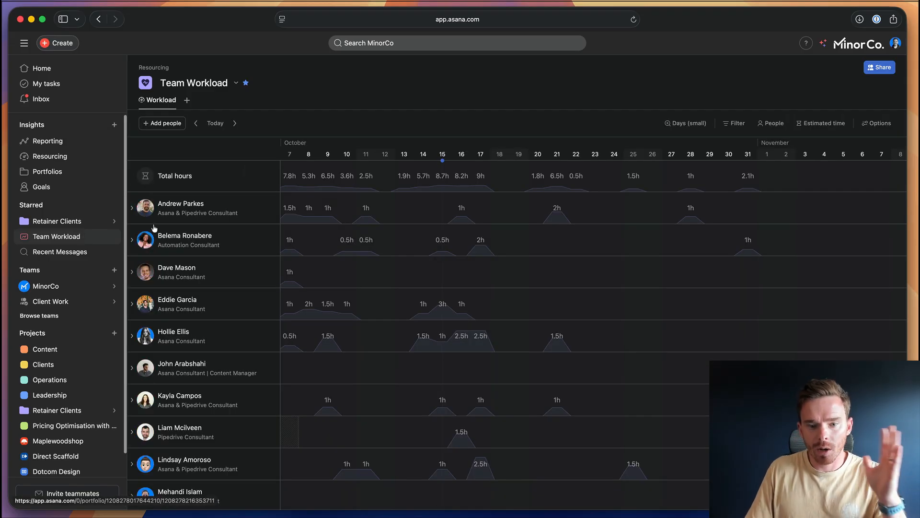
scroll(left, 3)
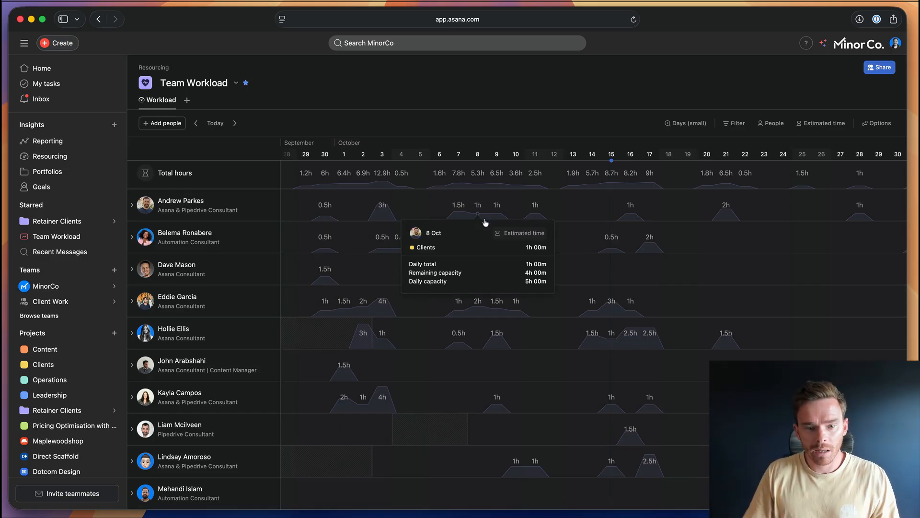
mouse_move(752, 338)
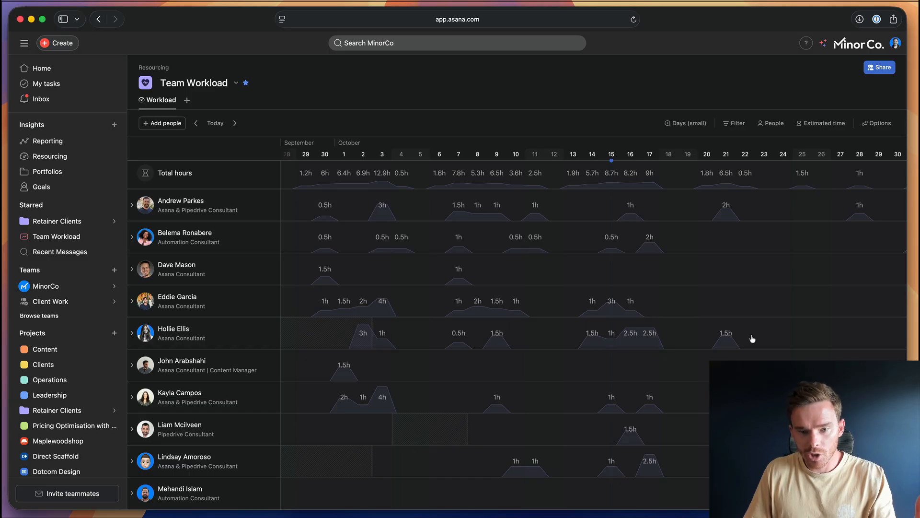
scroll(down, 3)
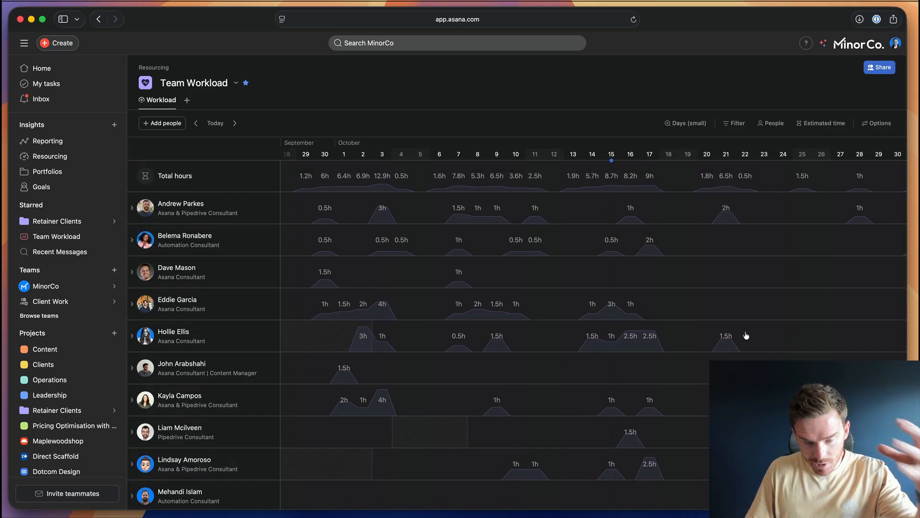
scroll(down, 3)
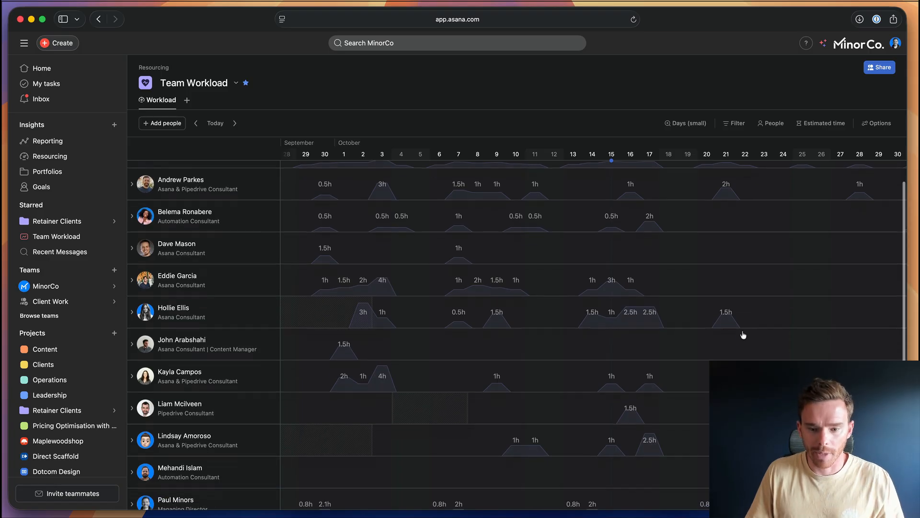
click(820, 124)
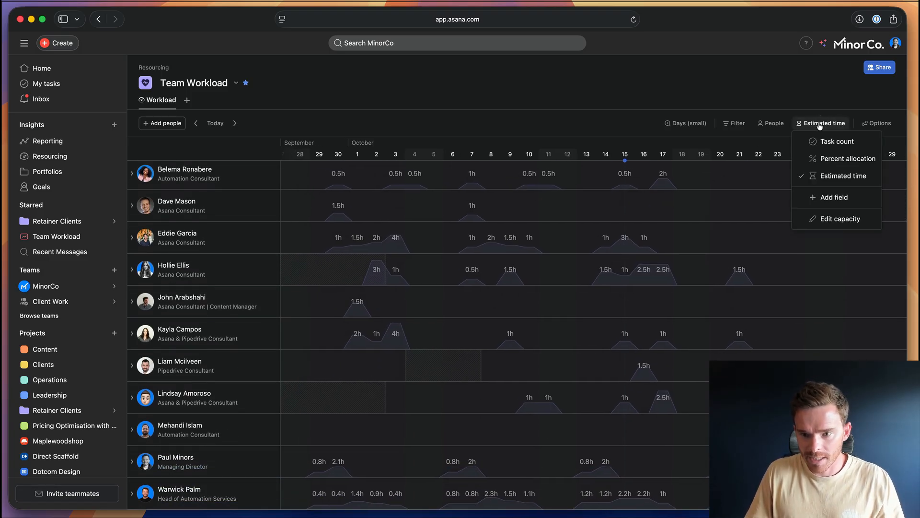
click(838, 218)
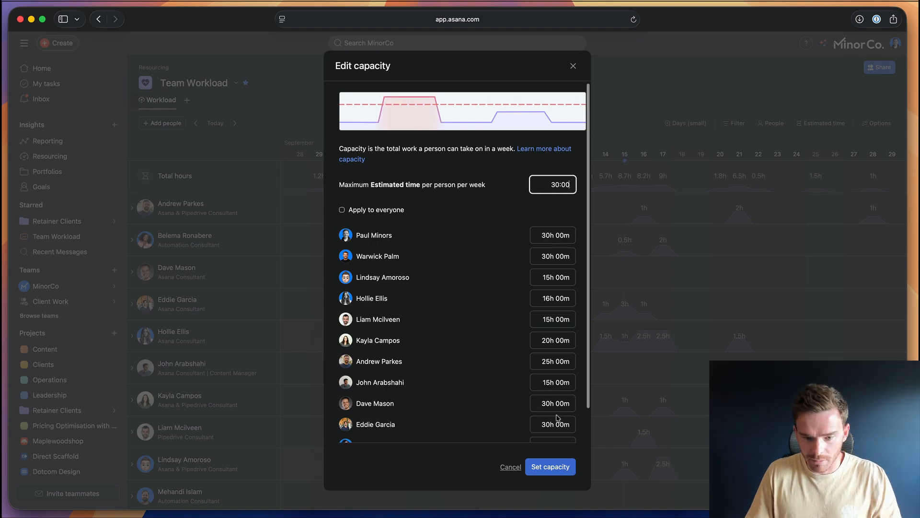
scroll(down, 3)
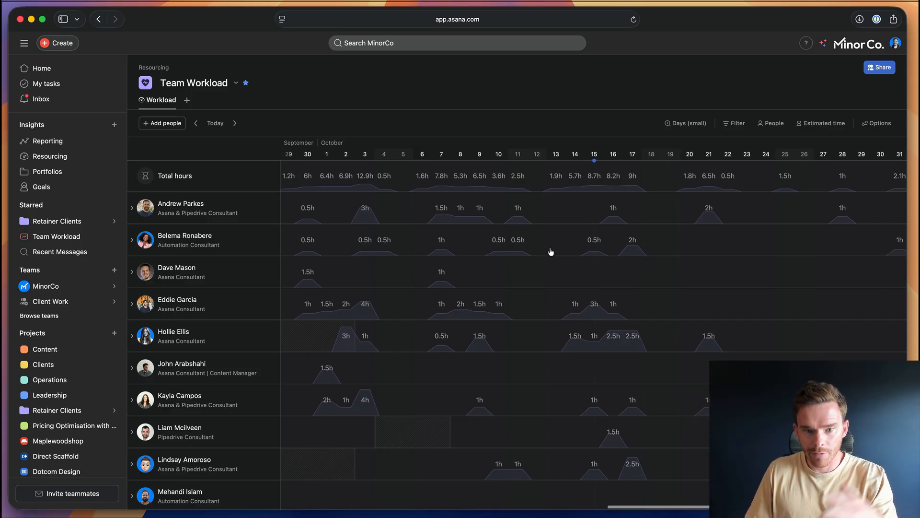
mouse_move(564, 235)
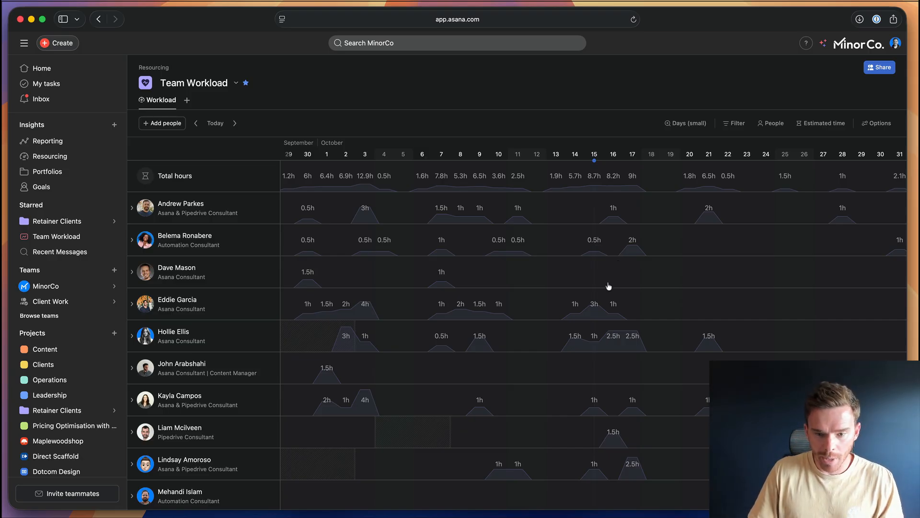
mouse_move(615, 285)
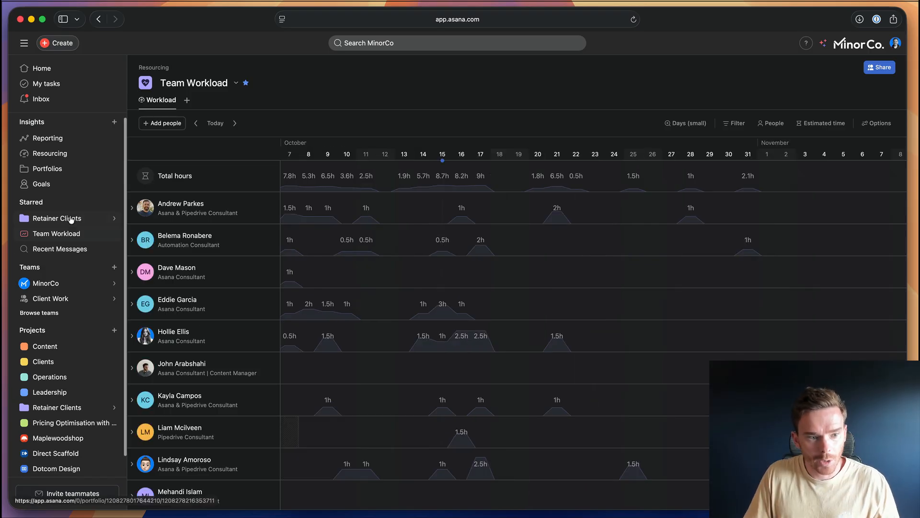
- Go from the company goals list to the Strategy map and scroll it
click(42, 184)
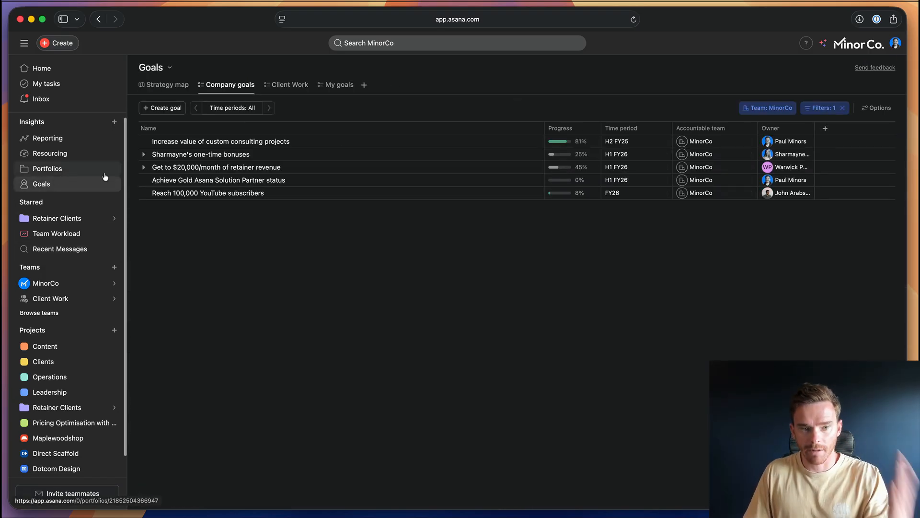
click(167, 84)
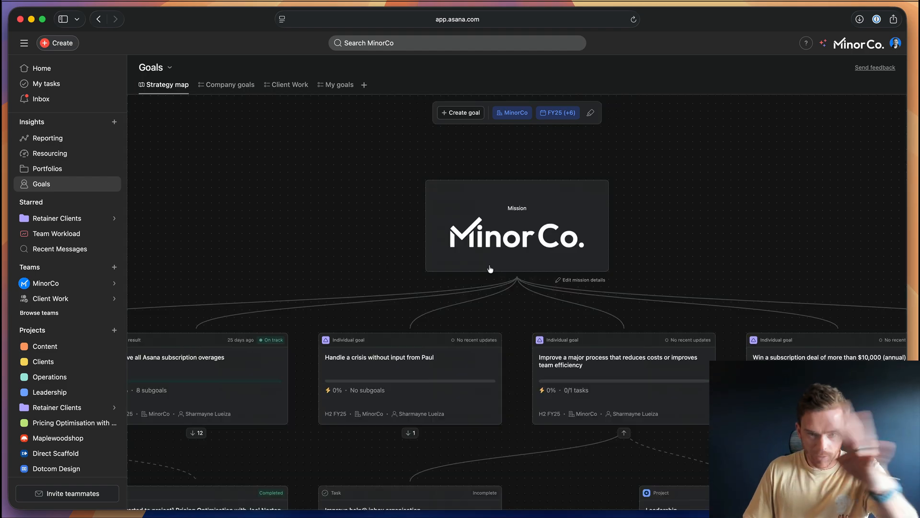
scroll(down, 3)
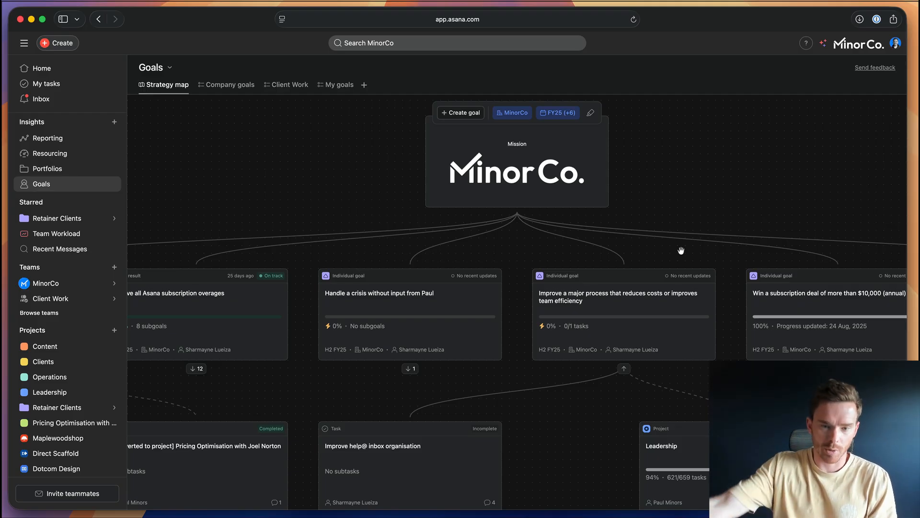
mouse_move(669, 345)
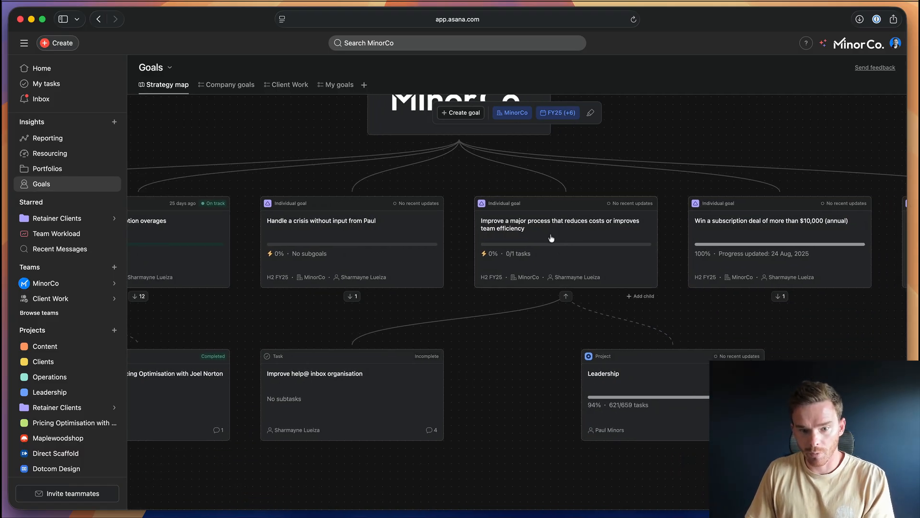
mouse_move(289, 389)
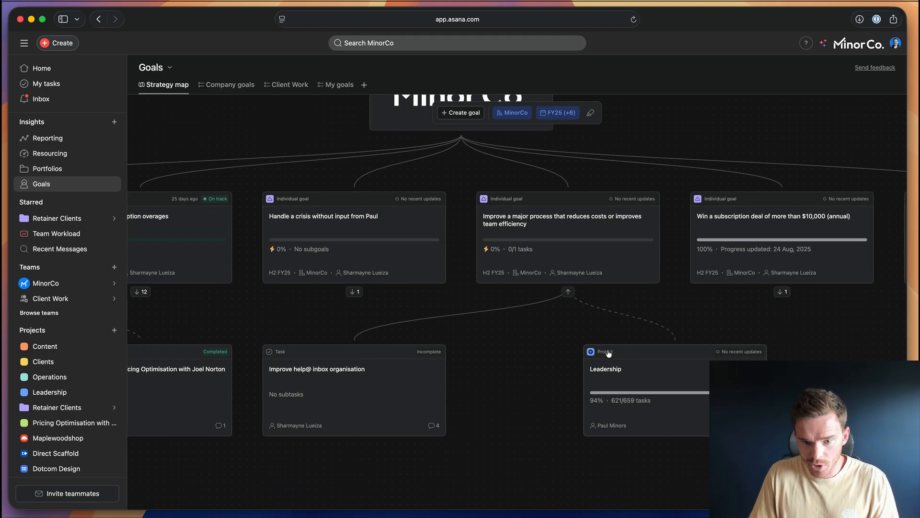
mouse_move(692, 377)
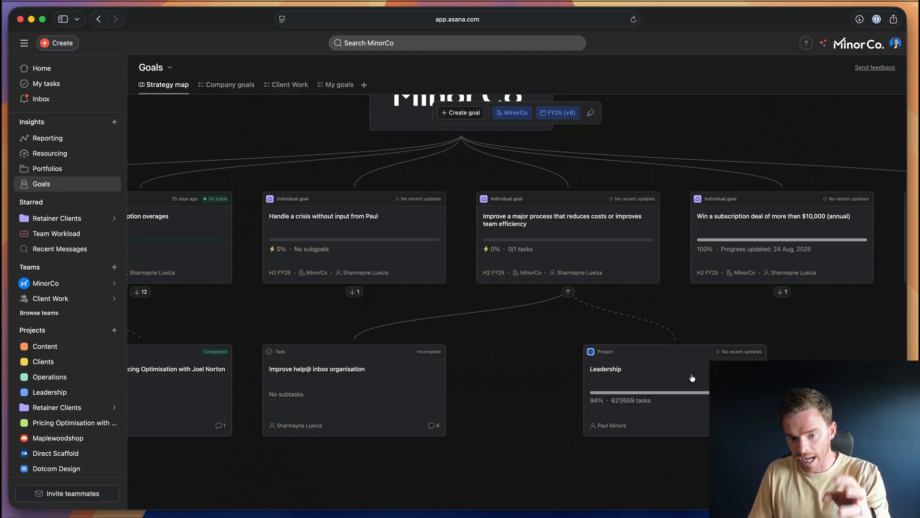